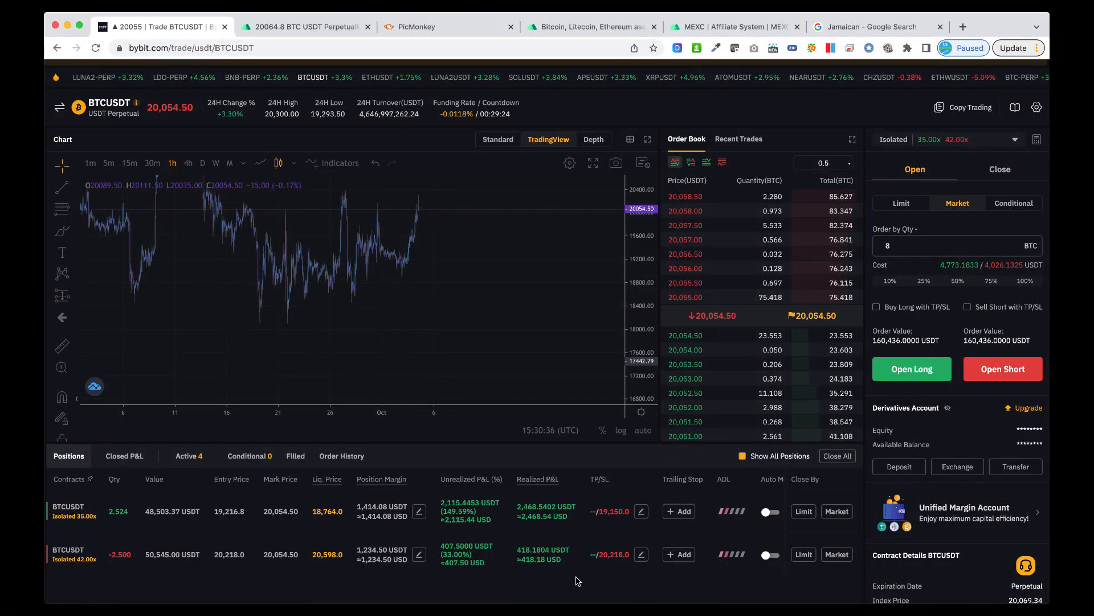
{"action": "mouse_move", "coordinate": [480, 322]}
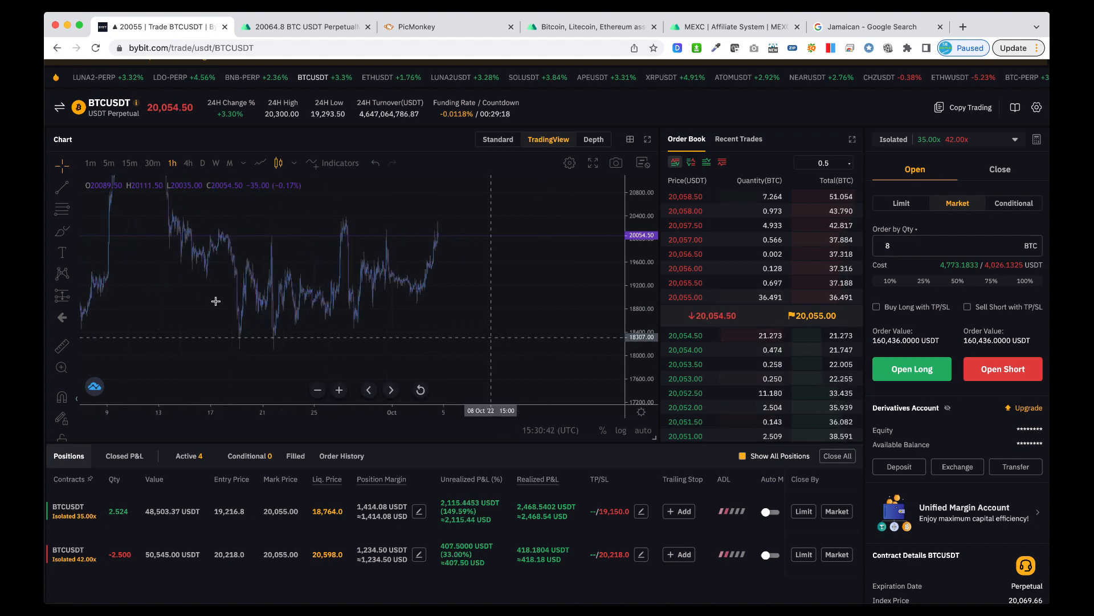
{"action": "mouse_move", "coordinate": [415, 305]}
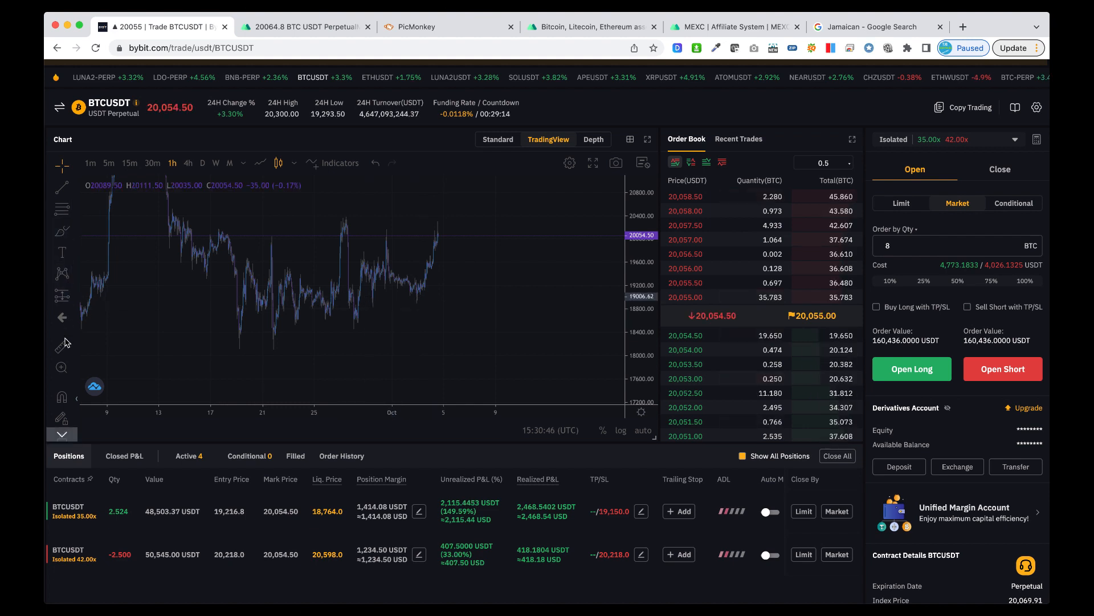
{"action": "mouse_move", "coordinate": [425, 301]}
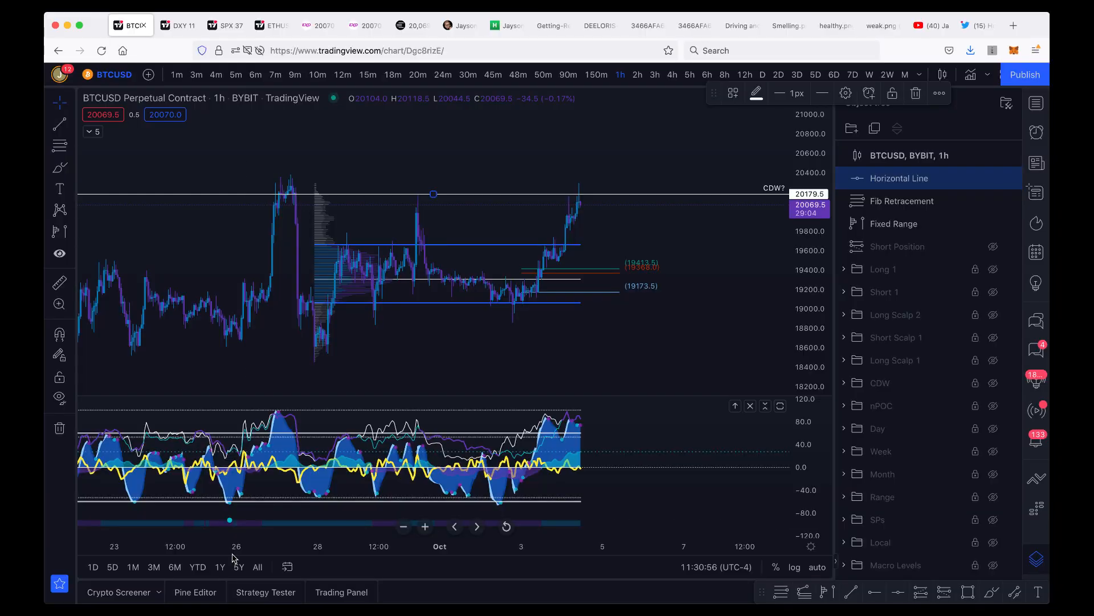
{"action": "mouse_move", "coordinate": [585, 334]}
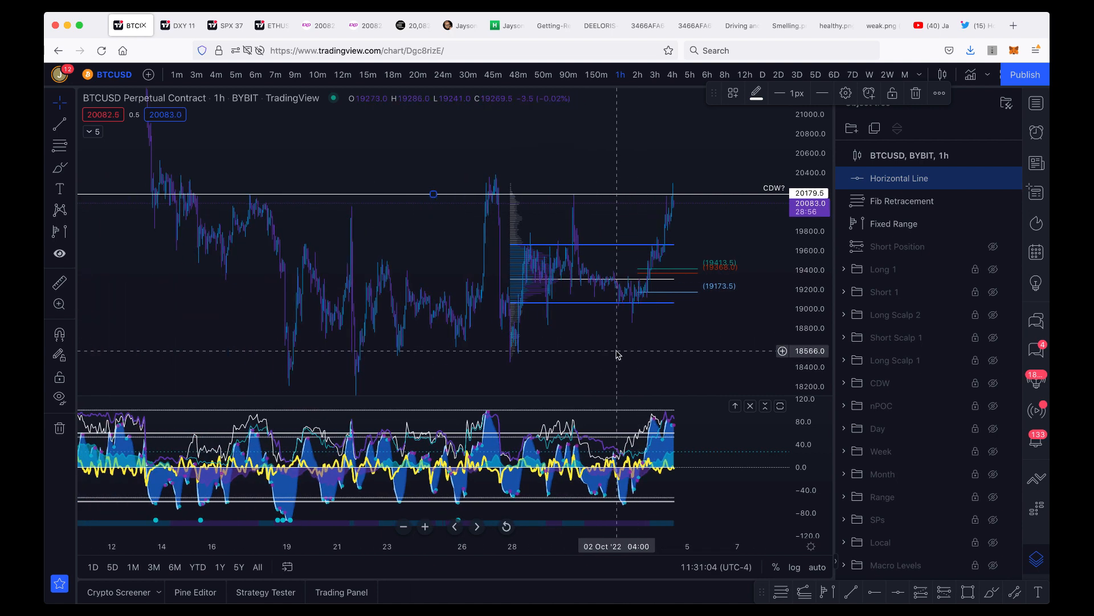
{"action": "mouse_move", "coordinate": [154, 273]}
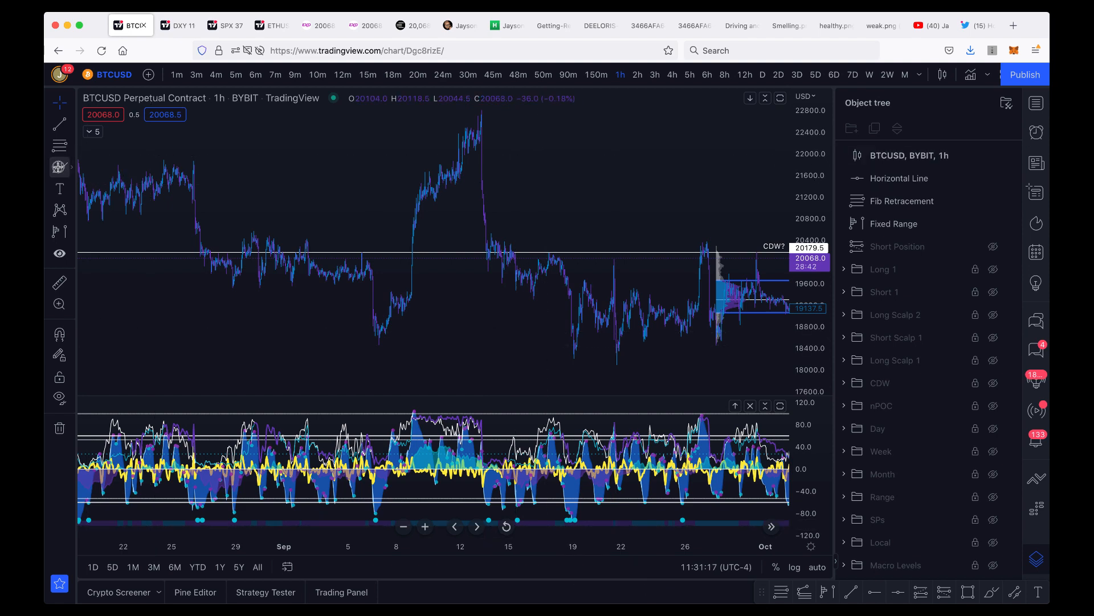
{"action": "mouse_move", "coordinate": [471, 118]}
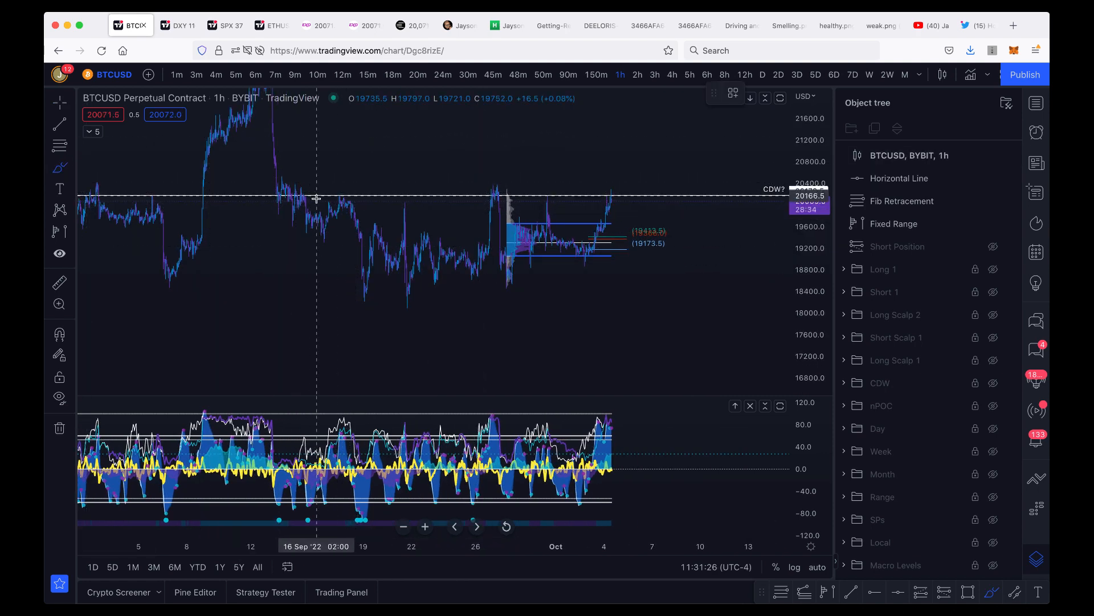
{"action": "mouse_move", "coordinate": [651, 190]}
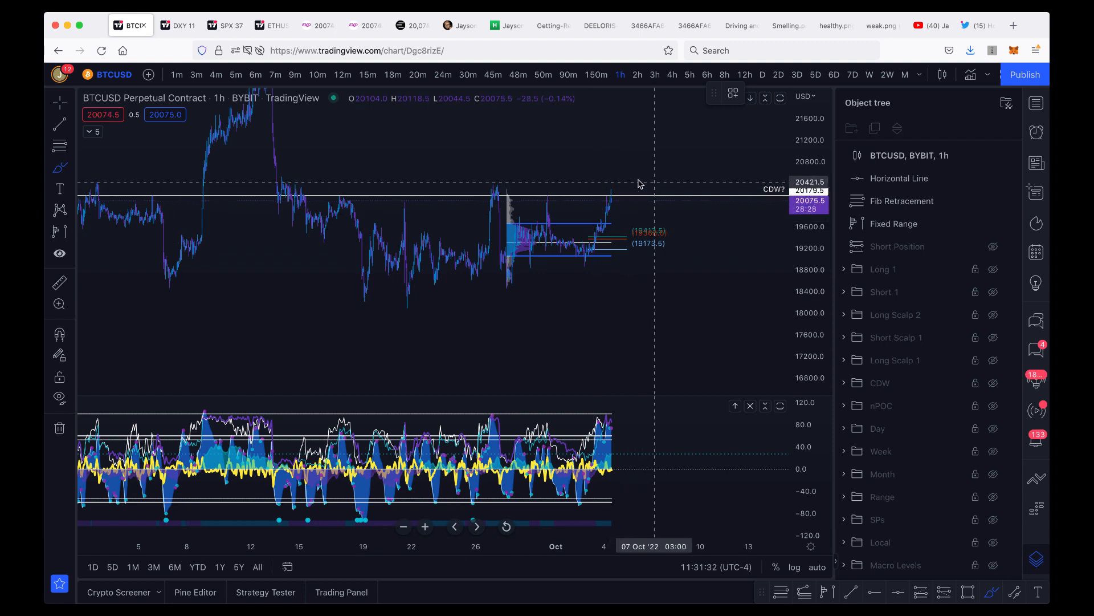
Choose the Rectangle tool from the shape drawing tools.
{"action": "left_click", "coordinate": [59, 167]}
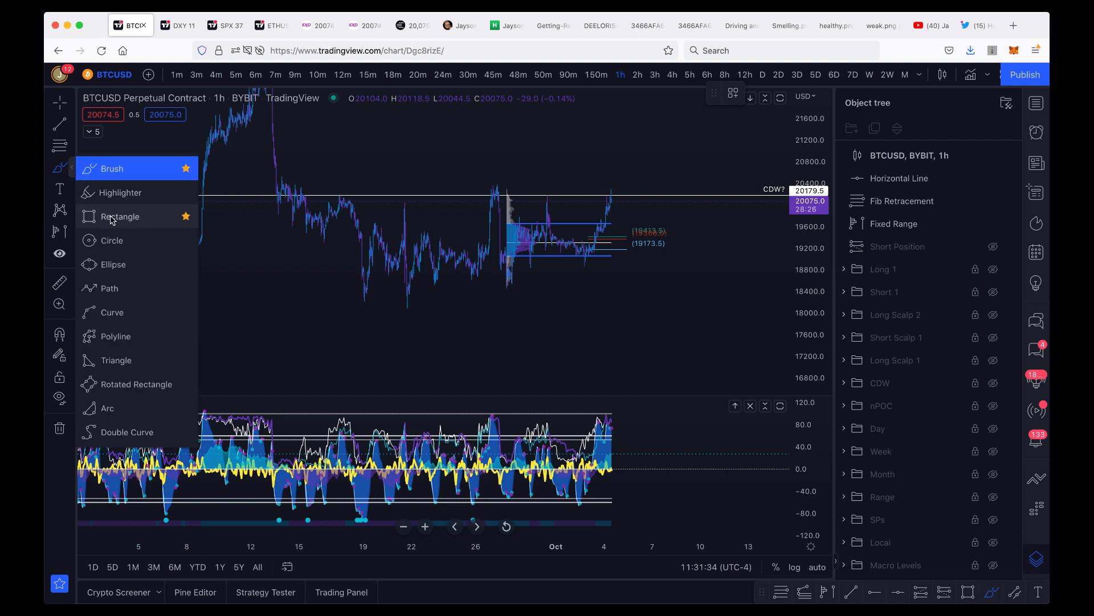
{"action": "left_click", "coordinate": [119, 216]}
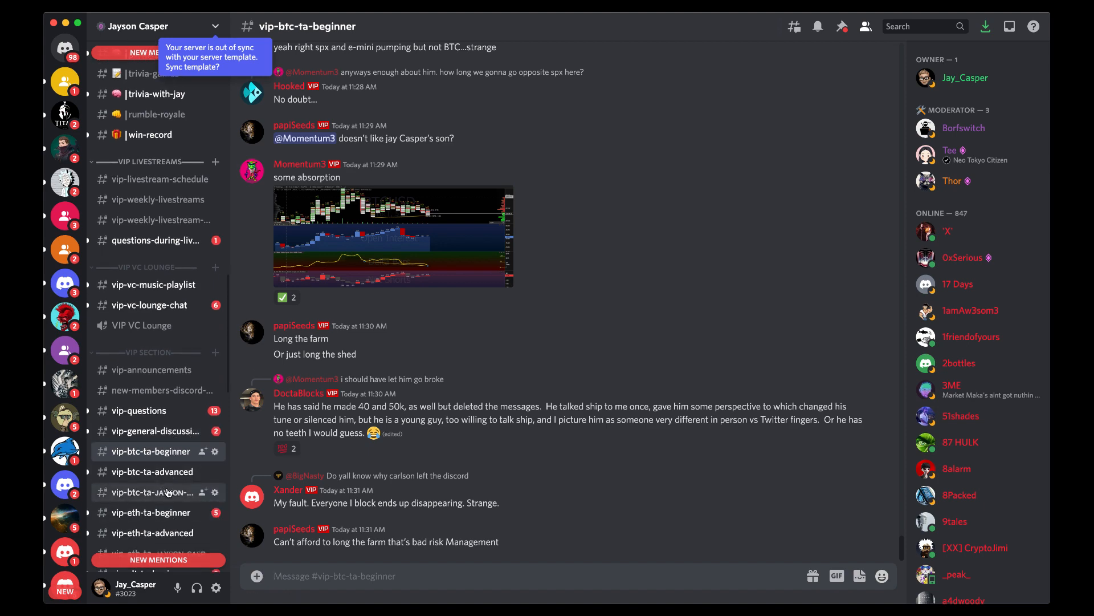
View the analyst's posted BTCUSD levels chart enlarged in the TA channel, then close it.
{"action": "left_click", "coordinate": [148, 493]}
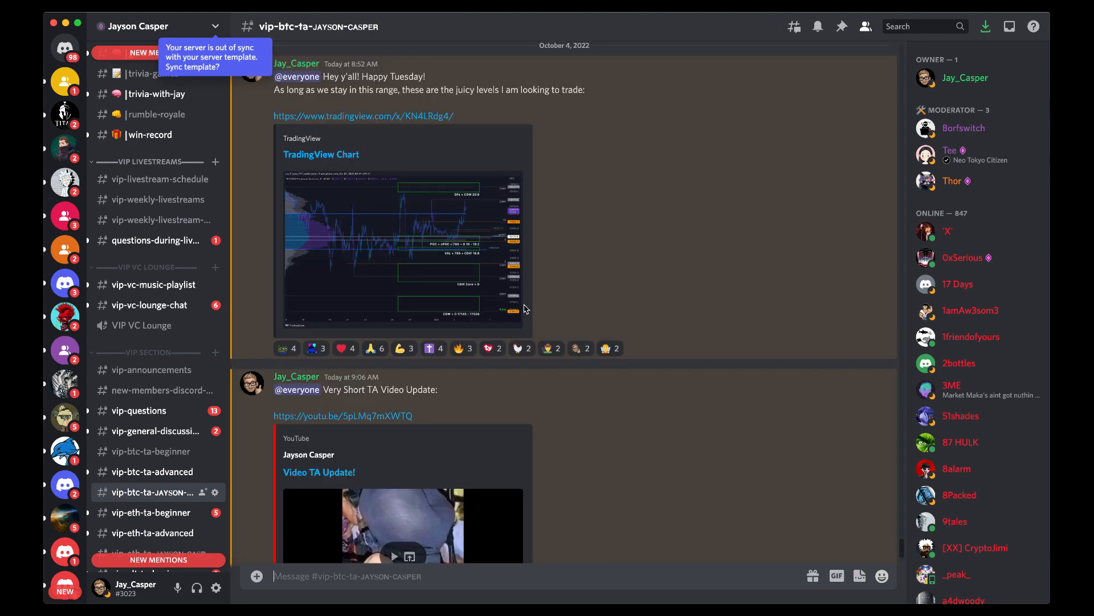
{"action": "left_click", "coordinate": [401, 234]}
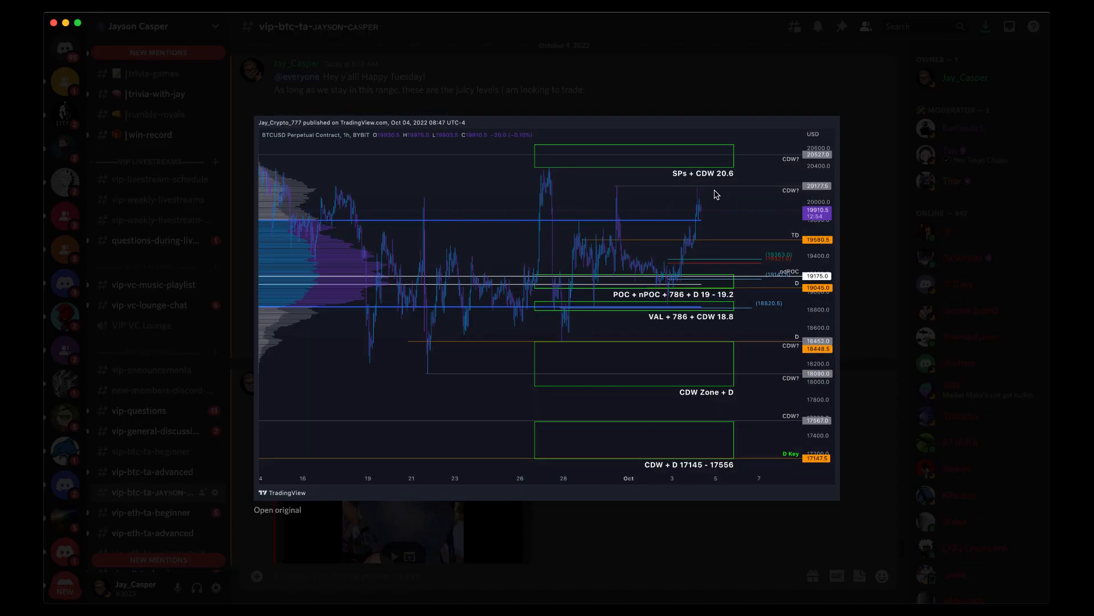
{"action": "mouse_move", "coordinate": [742, 197]}
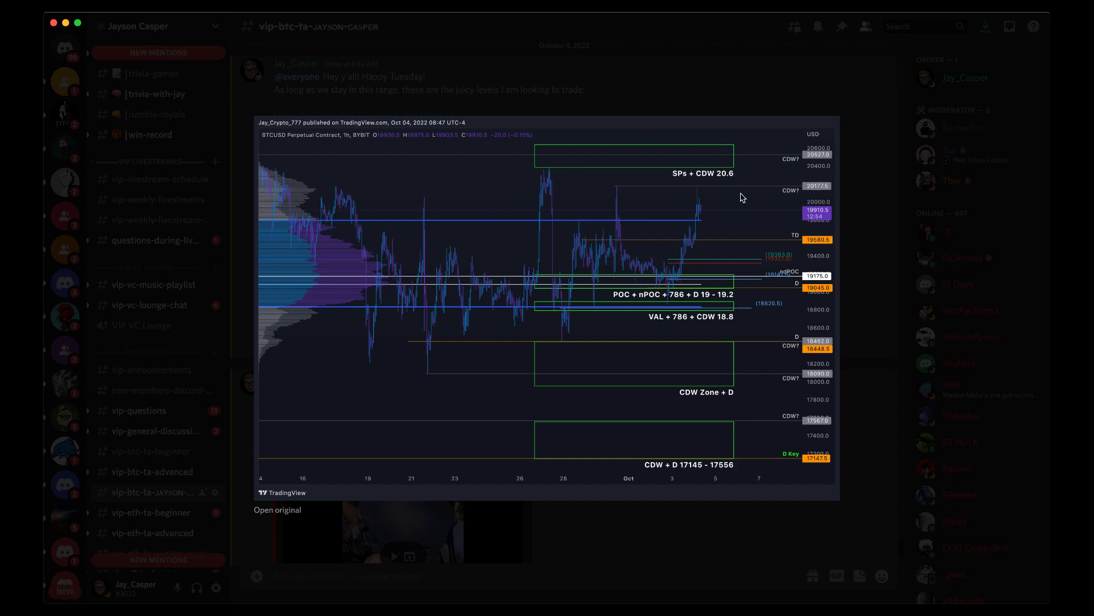
{"action": "mouse_move", "coordinate": [232, 605]}
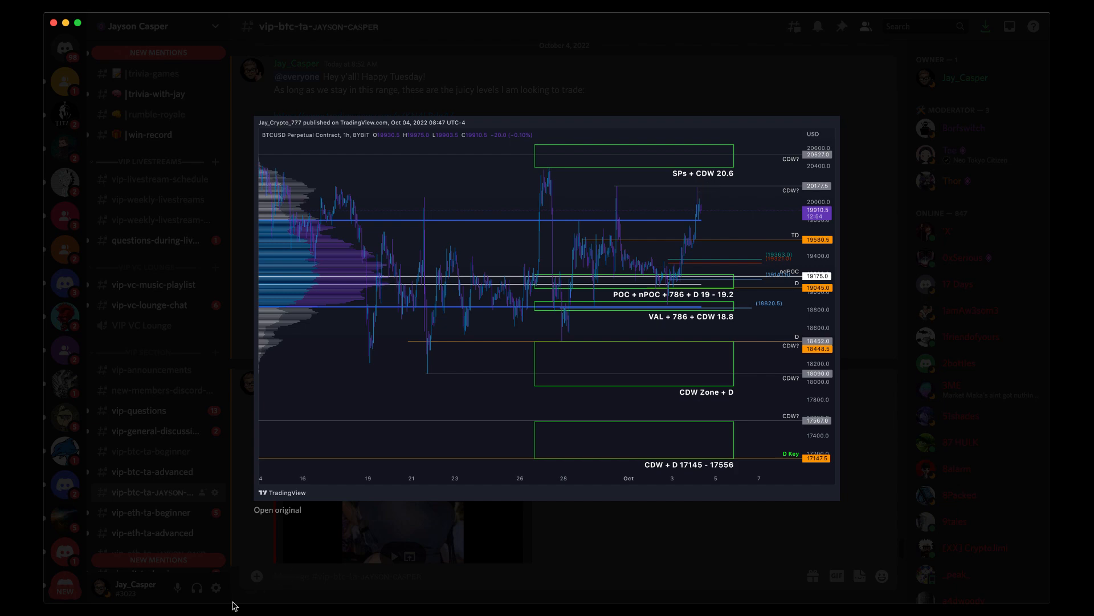
{"action": "left_click", "coordinate": [276, 511]}
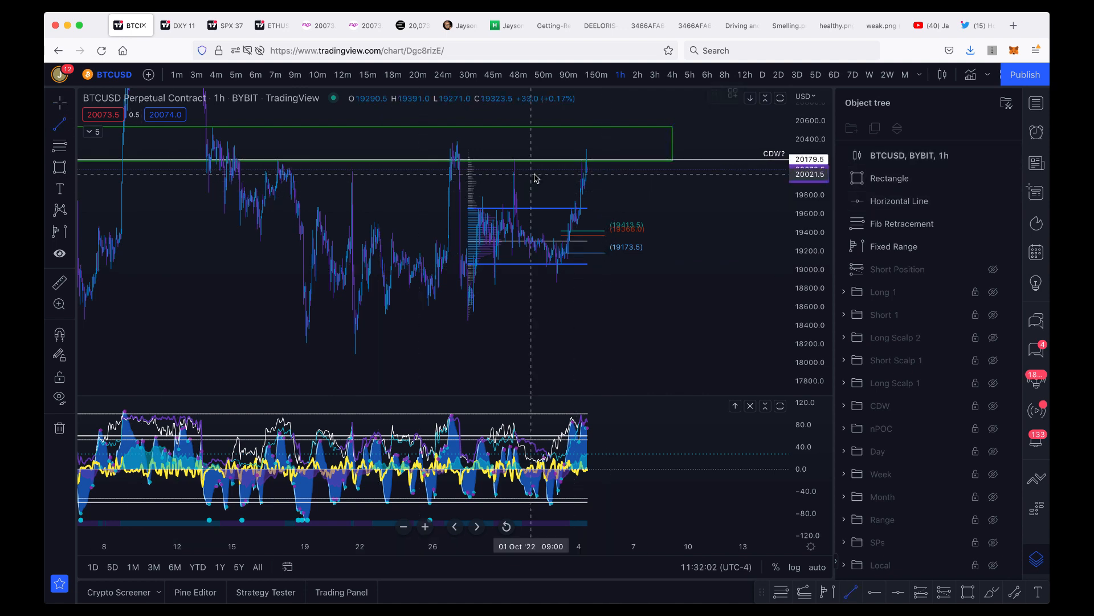
Draw a rising line across recent price highs and a falling line across oscillator peaks.
{"action": "left_click_drag", "start_coordinate": [457, 165], "coordinate": [551, 148]}
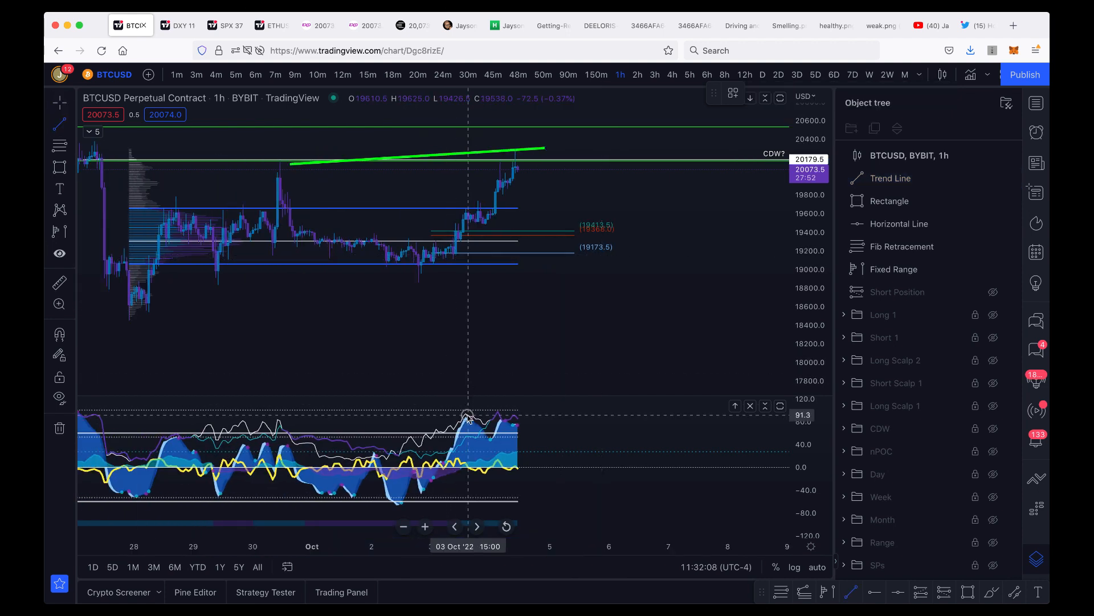
{"action": "left_click_drag", "start_coordinate": [467, 418], "coordinate": [530, 424]}
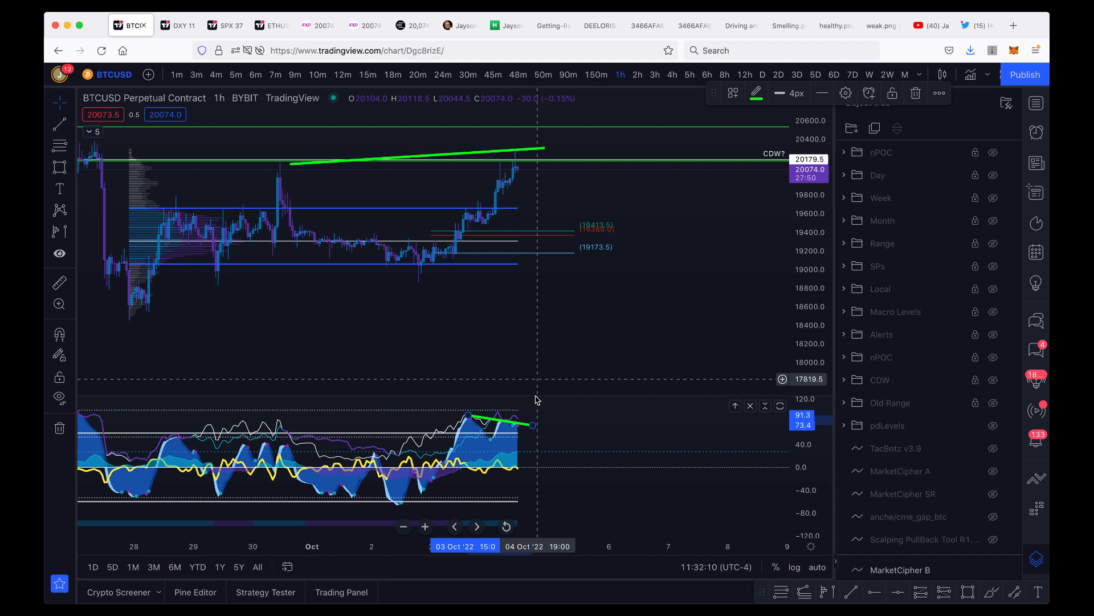
Check the divergence on 24-minute and 12-minute candles, then return to hourly.
{"action": "left_click", "coordinate": [443, 75]}
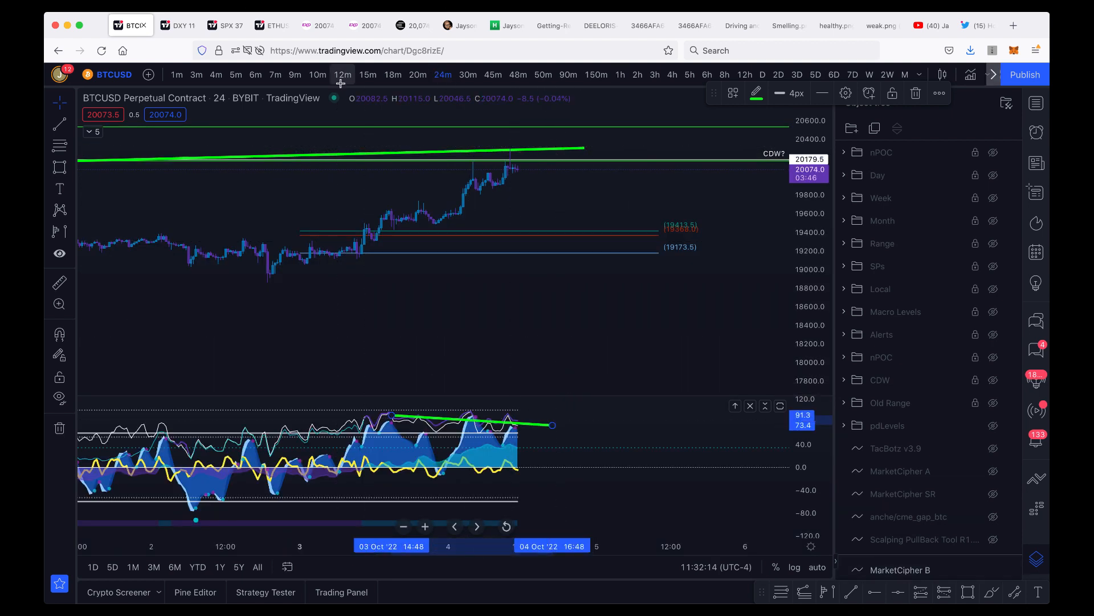
{"action": "left_click", "coordinate": [343, 75]}
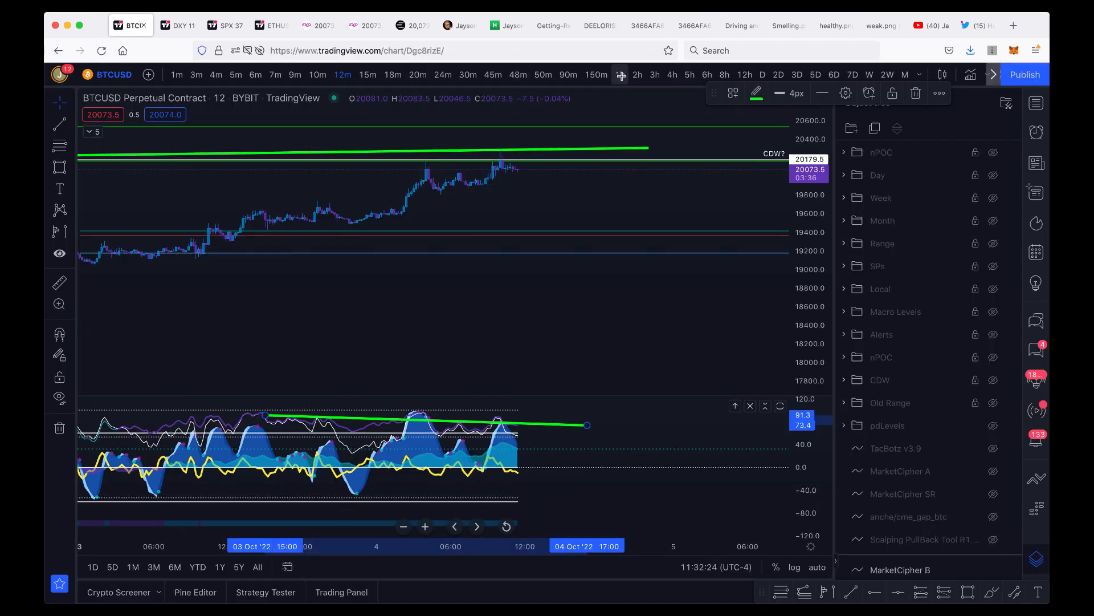
{"action": "left_click", "coordinate": [619, 75]}
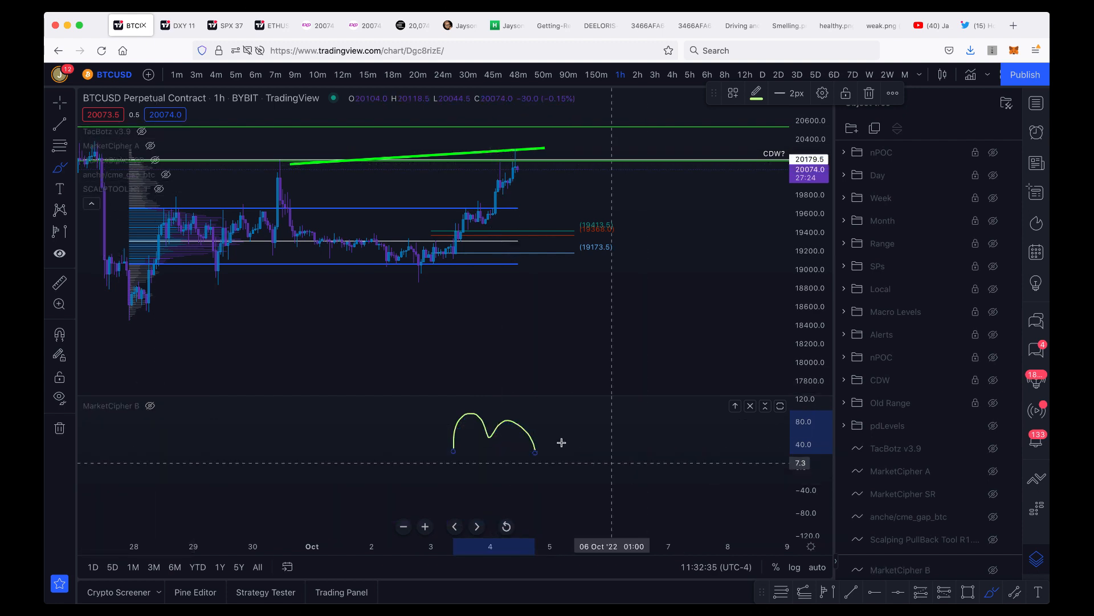
{"action": "left_click", "coordinate": [642, 25]}
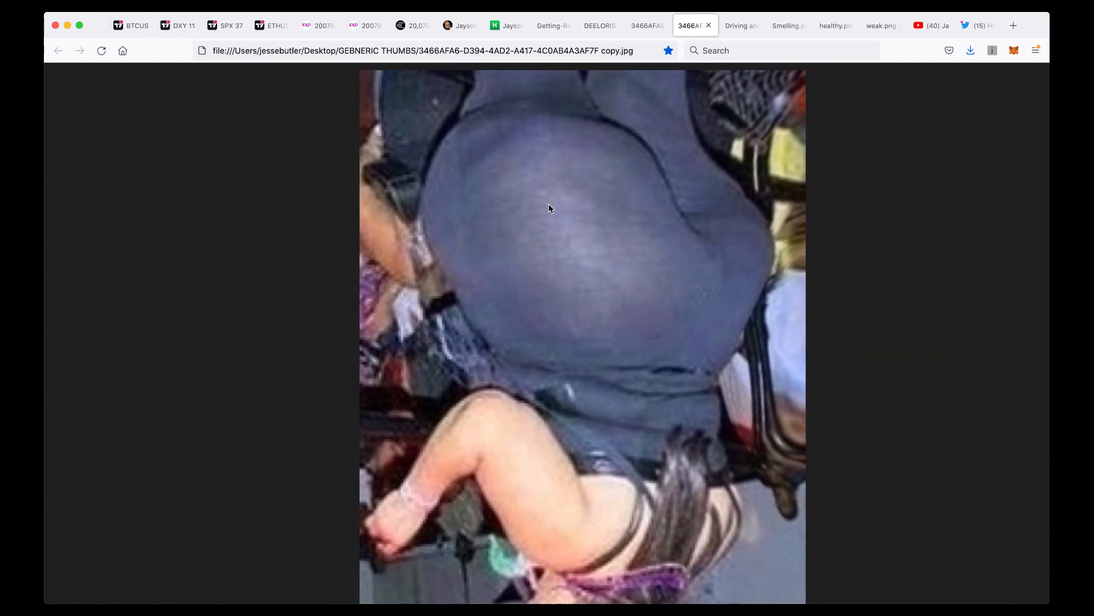
Show the locally saved 3466AFA6 jpg image in its browser tab.
{"action": "left_click", "coordinate": [130, 25]}
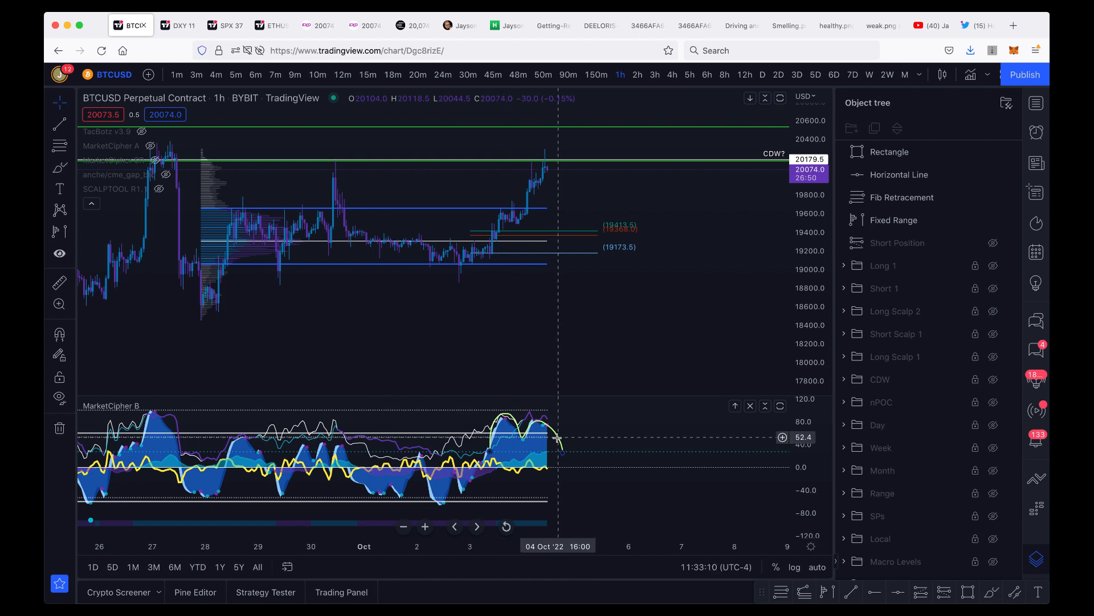
{"action": "mouse_move", "coordinate": [549, 391]}
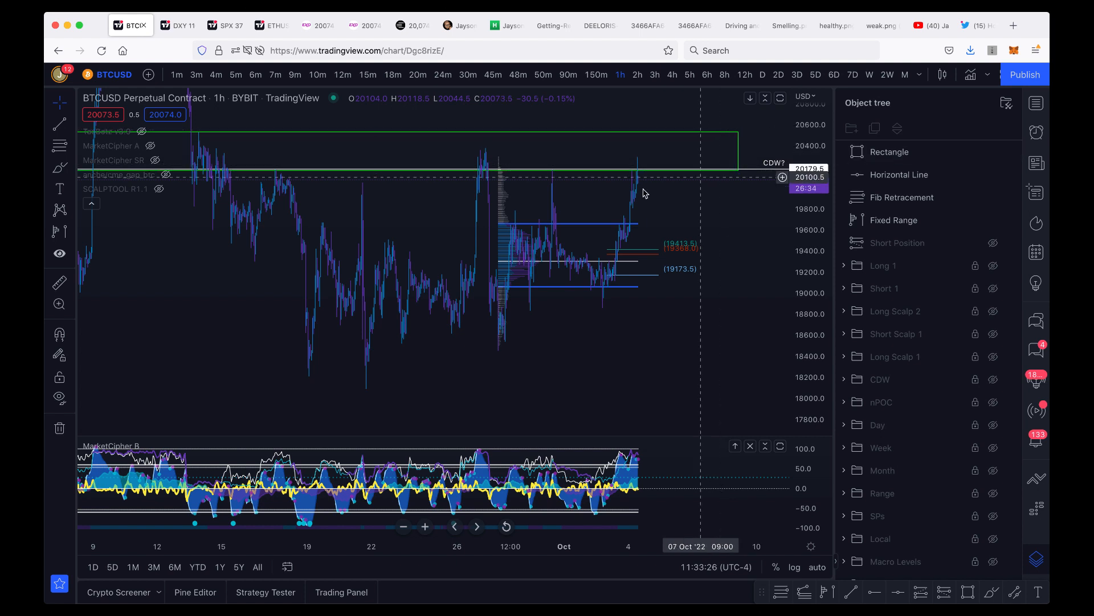
{"action": "mouse_move", "coordinate": [727, 171]}
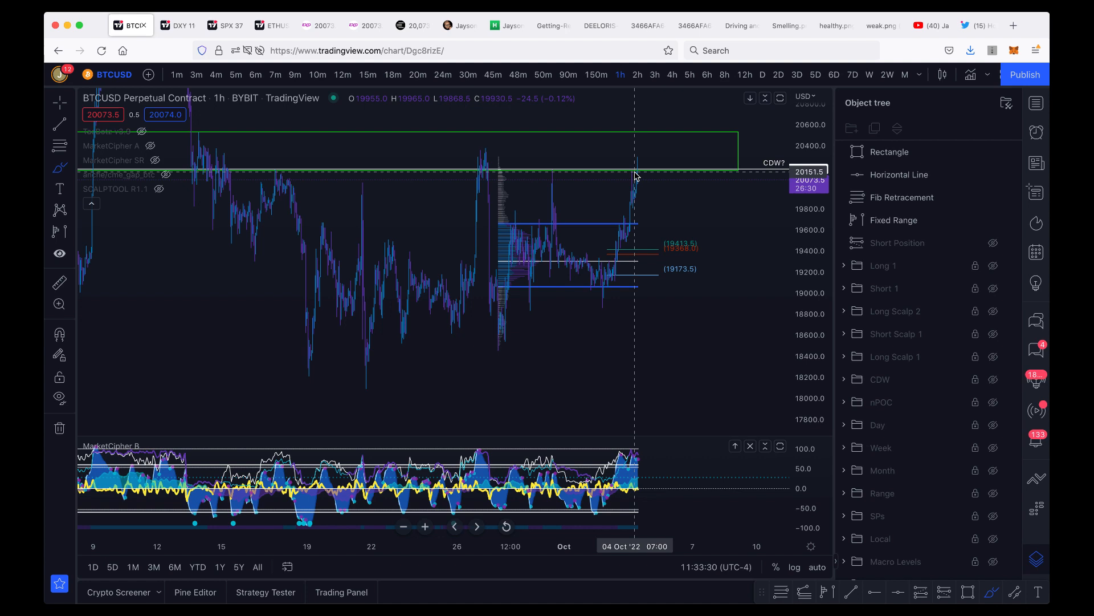
Show the saved healthy.png image in its browser tab.
{"action": "left_click", "coordinate": [831, 25]}
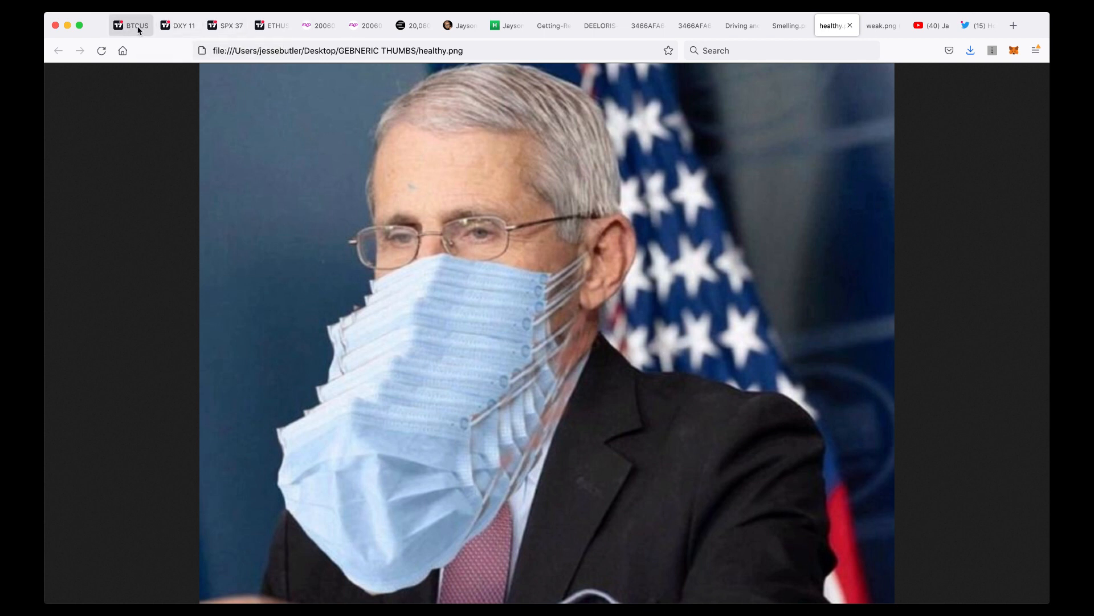
{"action": "left_click", "coordinate": [130, 26]}
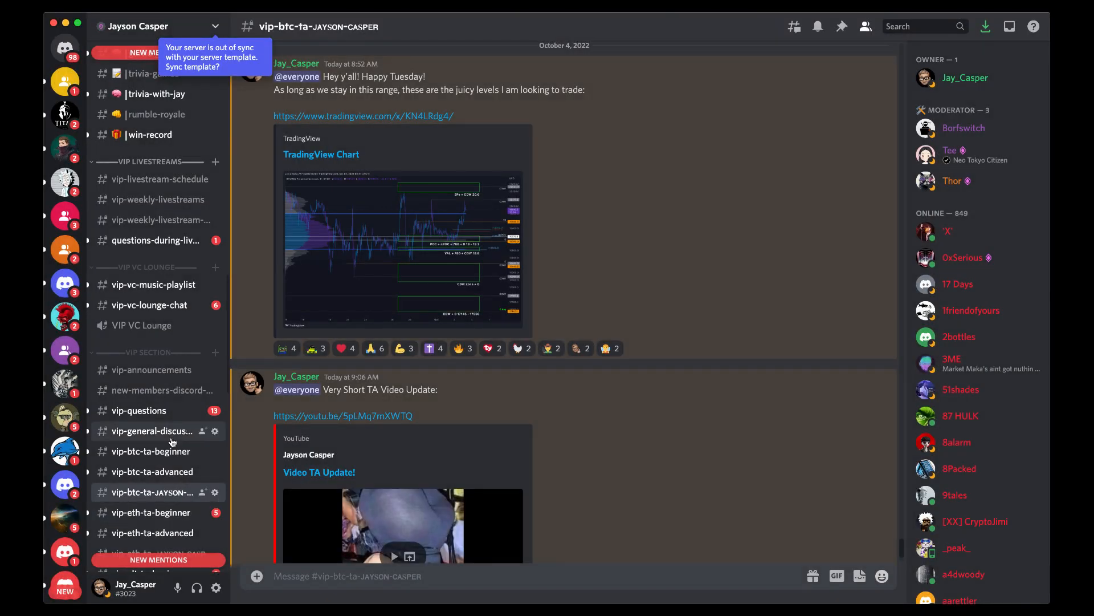
Browse the potential-btc-day-and-scalp-trade-setups Discord channel and its posts.
{"action": "scroll", "scroll_direction": "down", "scroll_amount": 3}
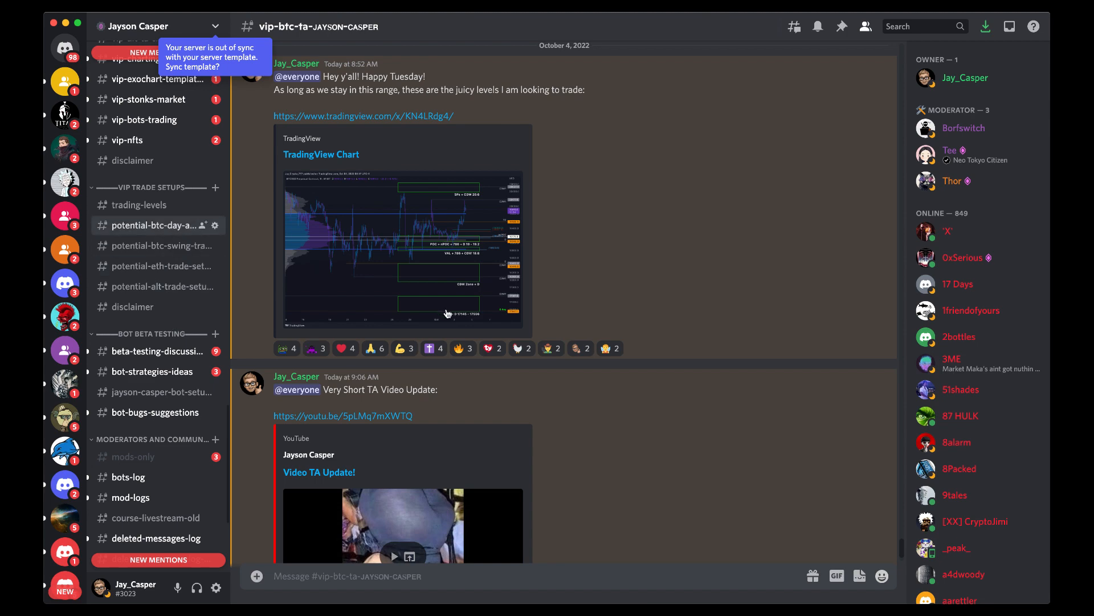
{"action": "left_click", "coordinate": [156, 224]}
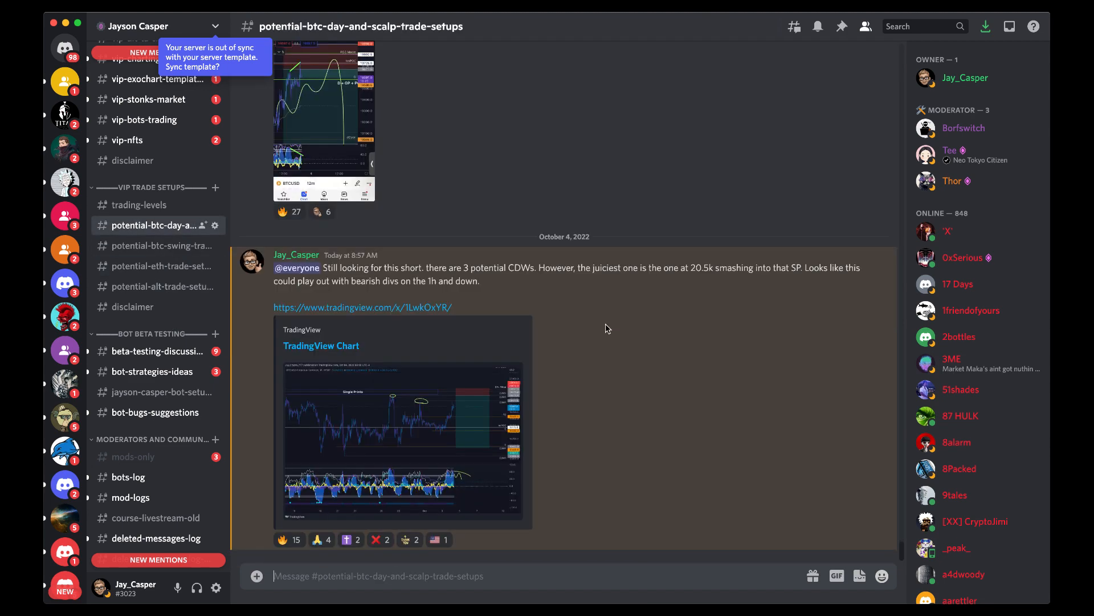
{"action": "scroll", "scroll_direction": "down", "scroll_amount": 3}
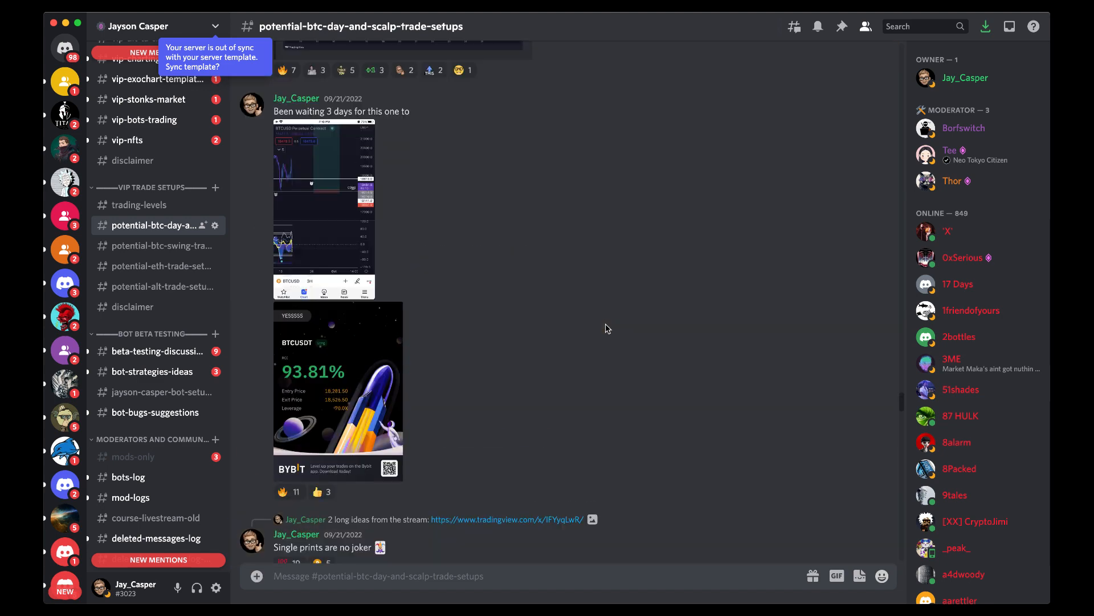
{"action": "mouse_move", "coordinate": [333, 169]}
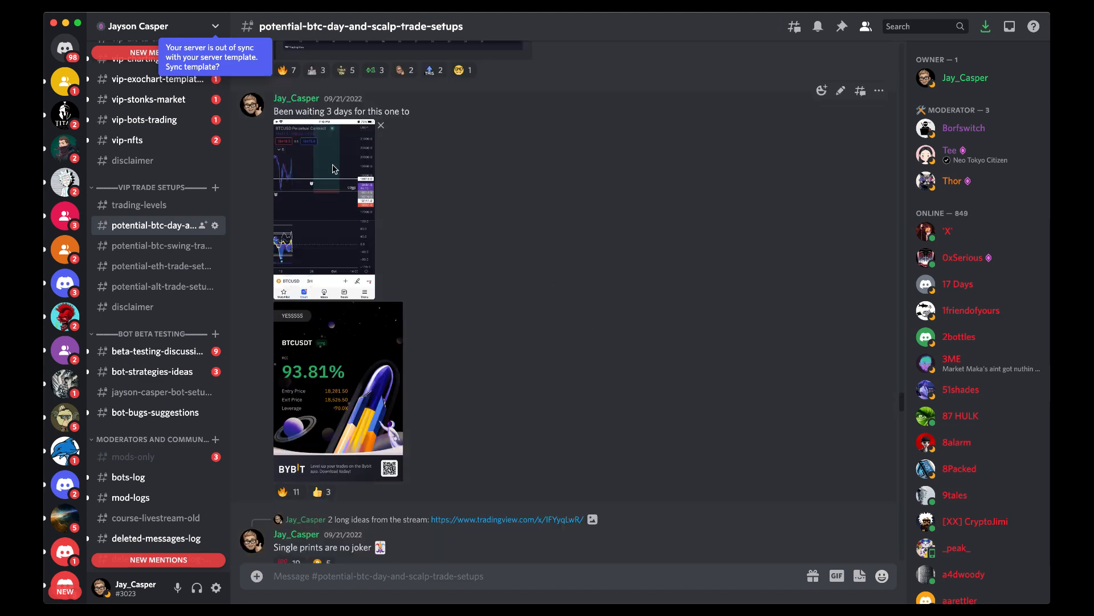
{"action": "left_click", "coordinate": [325, 174]}
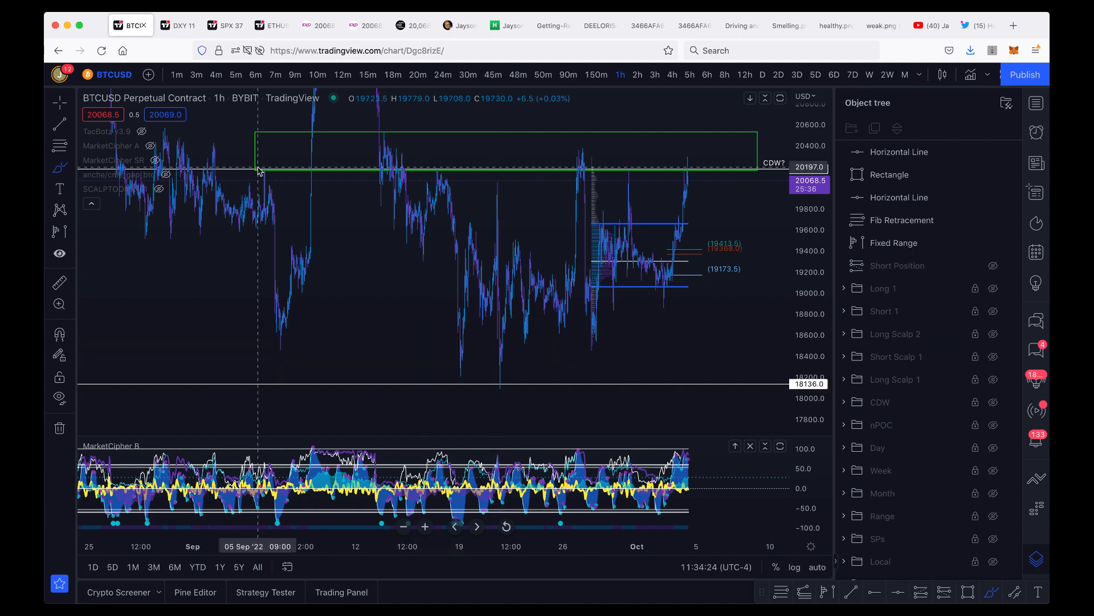
{"action": "mouse_move", "coordinate": [448, 379]}
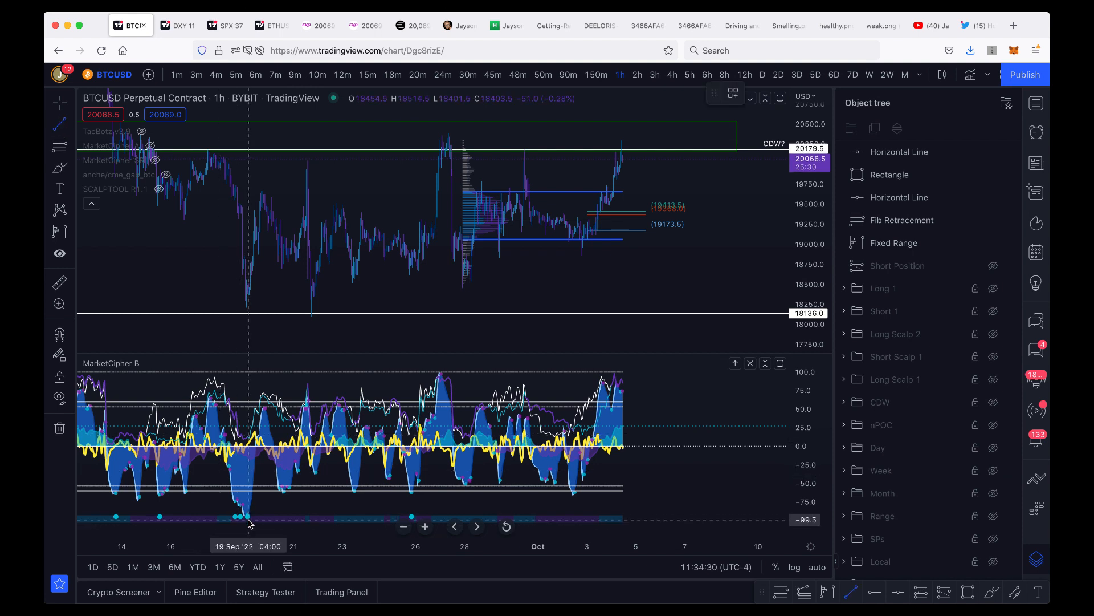
{"action": "left_click_drag", "start_coordinate": [248, 522], "coordinate": [312, 480]}
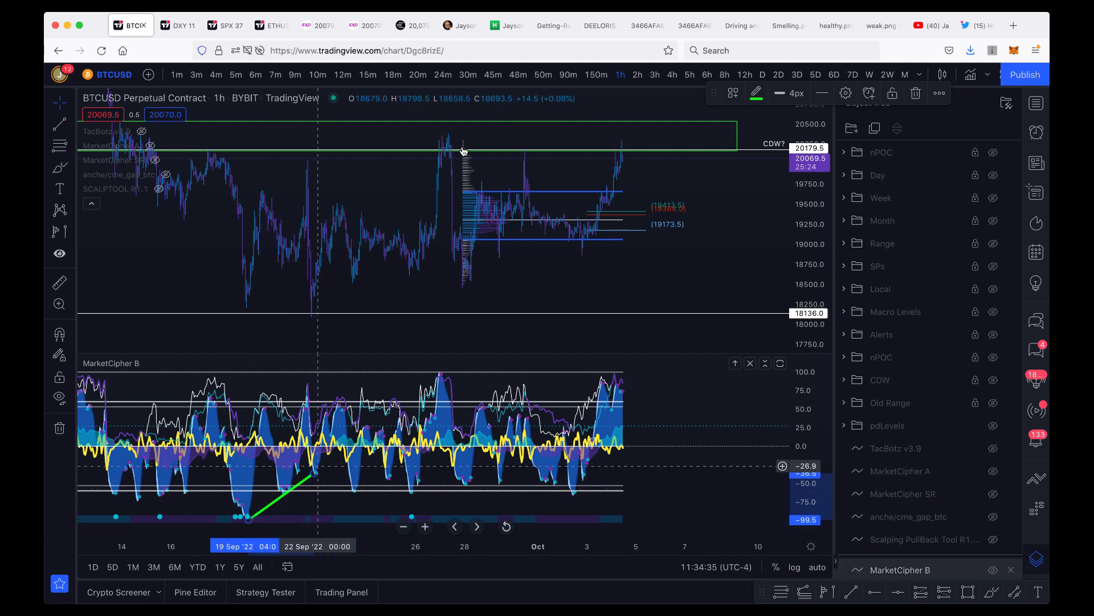
{"action": "left_click", "coordinate": [644, 26]}
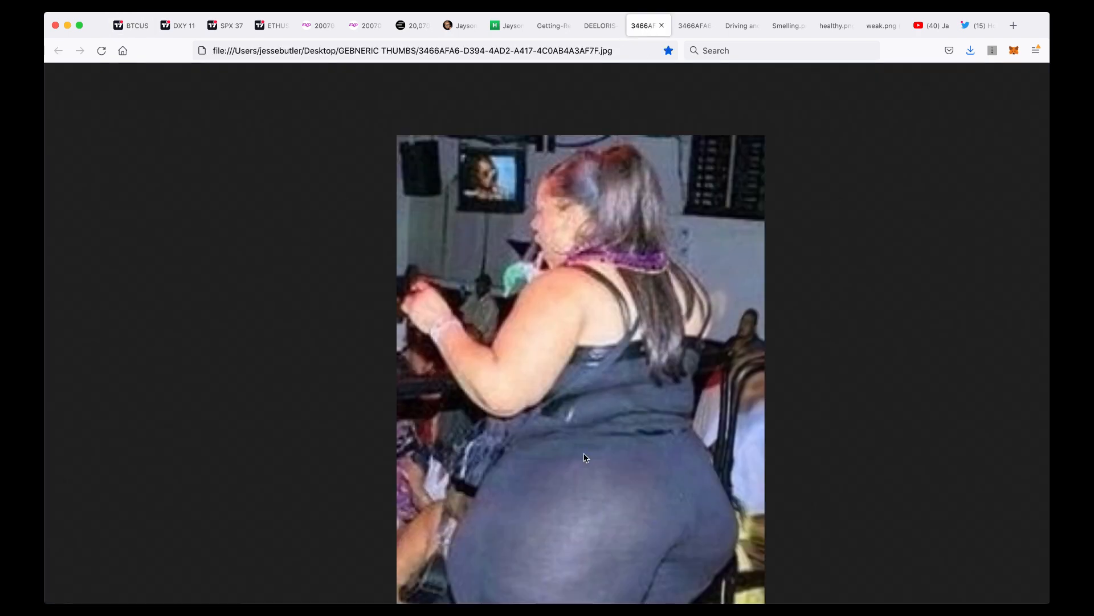
{"action": "left_click", "coordinate": [130, 25]}
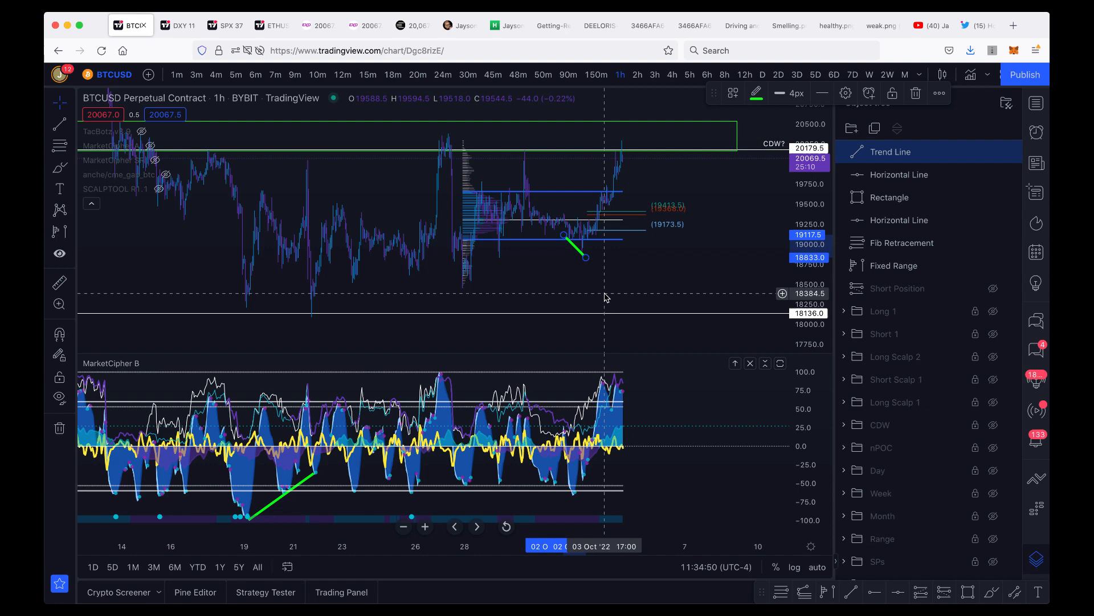
{"action": "right_click", "coordinate": [109, 362]}
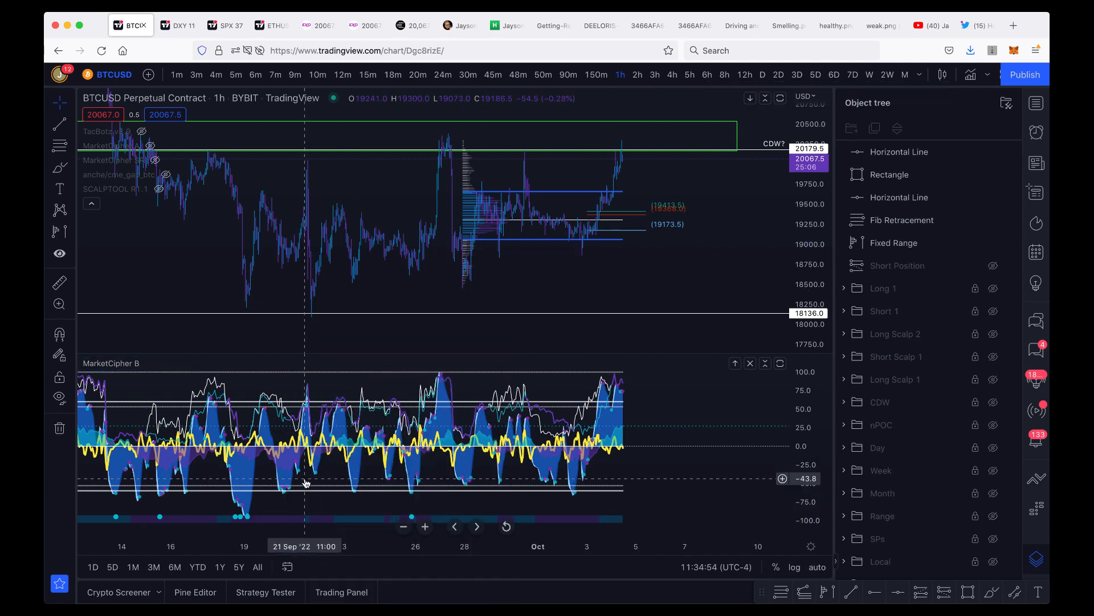
Show the Coinalyze Bybit BTC/USD perp chart in 4-hour candles.
{"action": "left_click", "coordinate": [412, 25]}
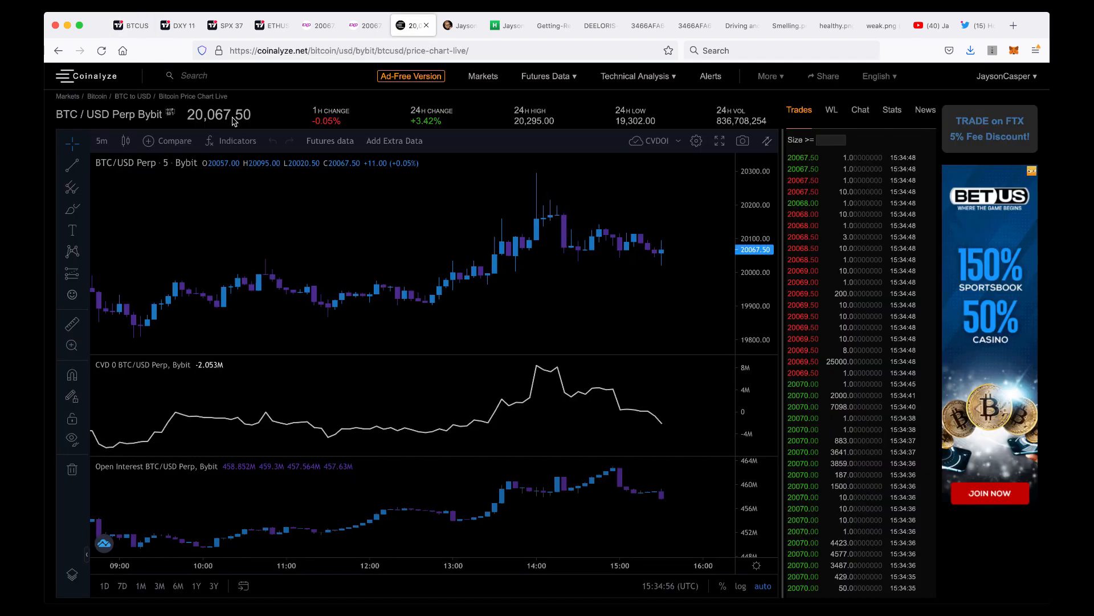
{"action": "left_click", "coordinate": [100, 140]}
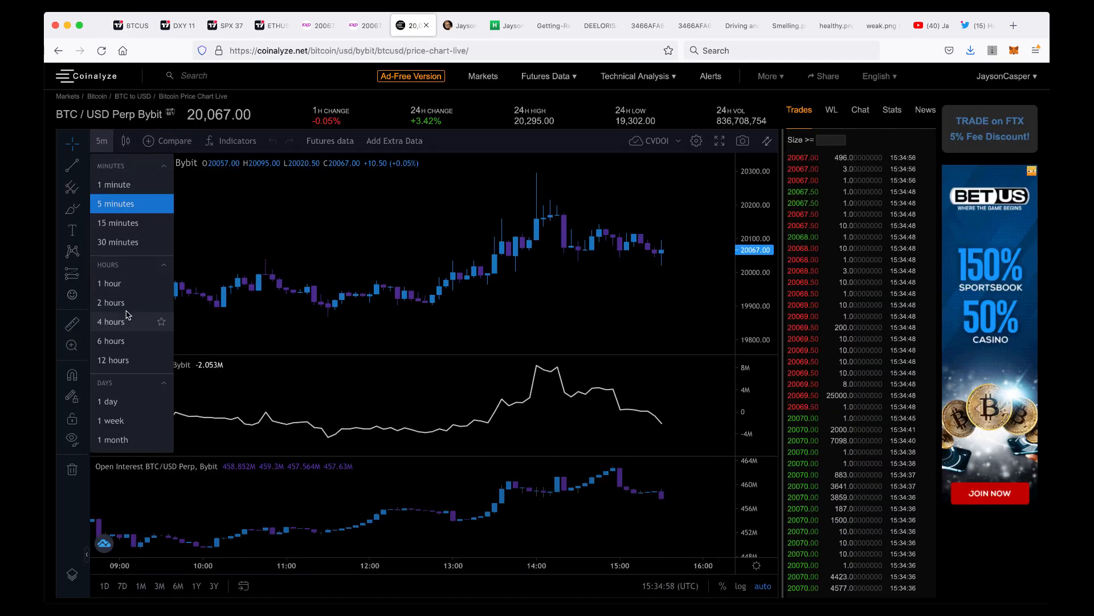
{"action": "left_click", "coordinate": [112, 322]}
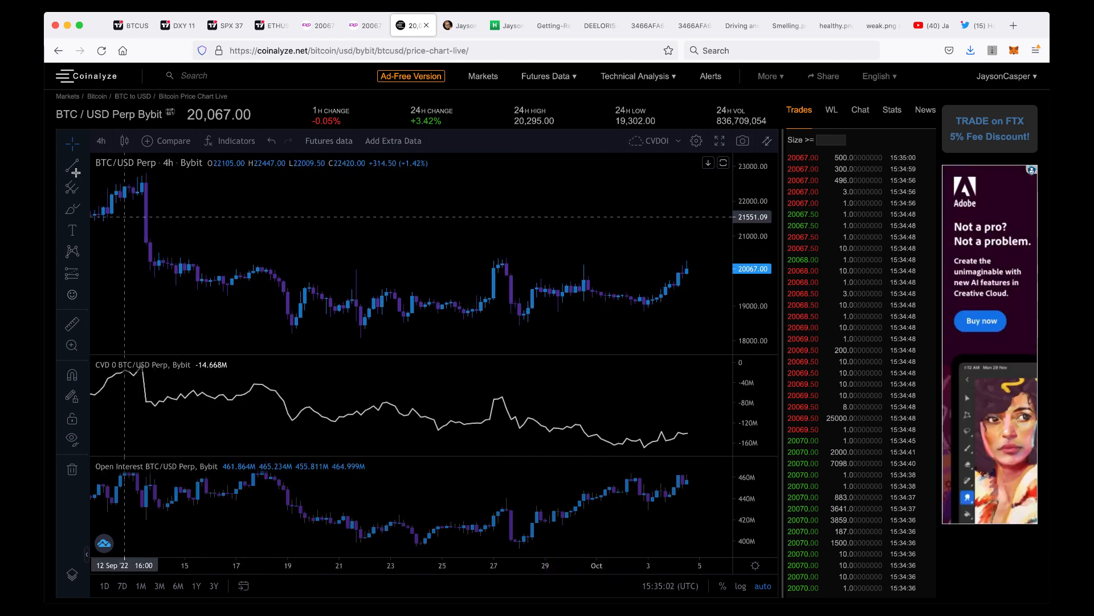
{"action": "mouse_move", "coordinate": [362, 339]}
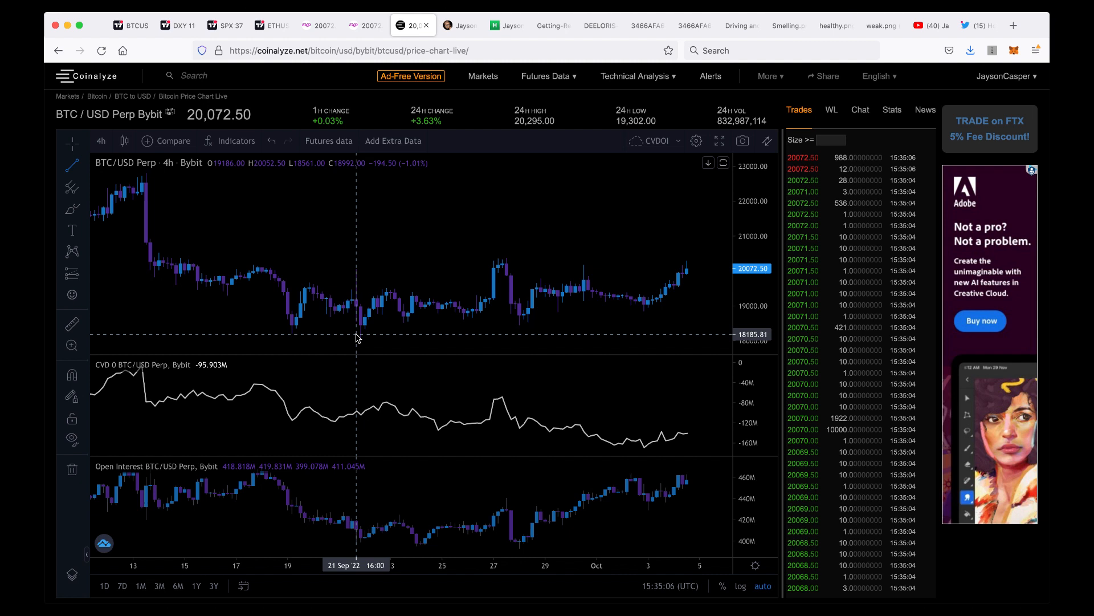
{"action": "mouse_move", "coordinate": [476, 320]}
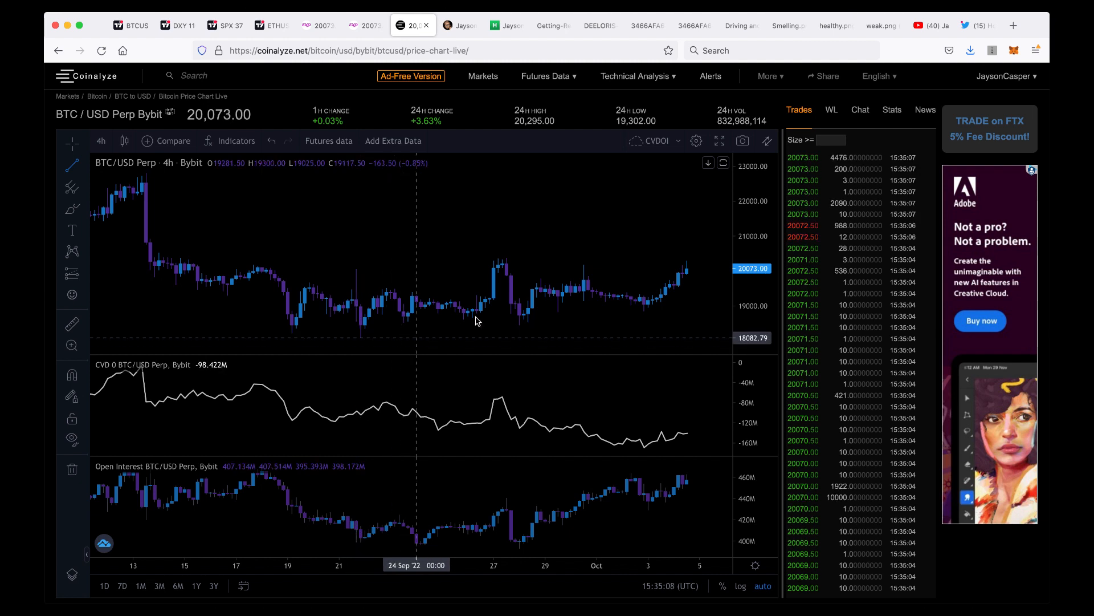
{"action": "mouse_move", "coordinate": [519, 326]}
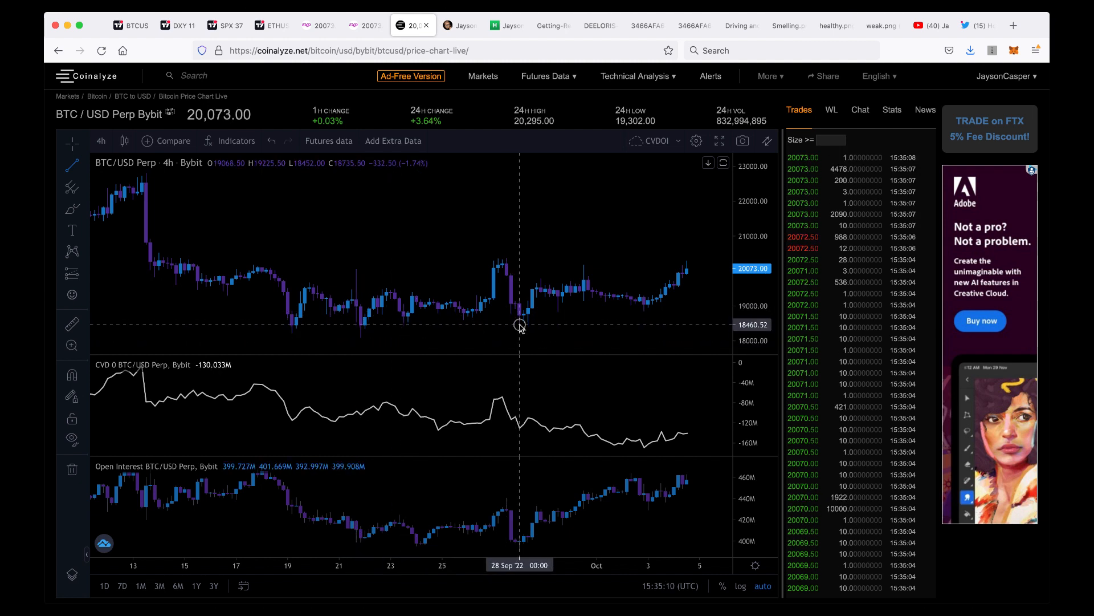
Draw blue divergence lines under price lows since 27 Sep and across the CVD lows.
{"action": "left_click_drag", "start_coordinate": [519, 325], "coordinate": [647, 310]}
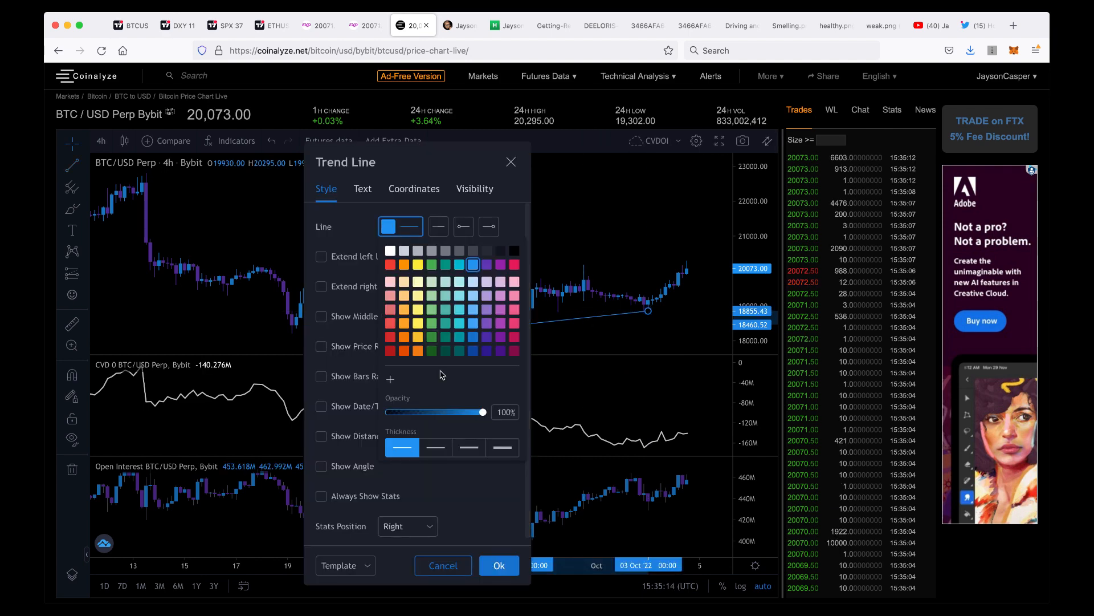
{"action": "left_click", "coordinate": [499, 565]}
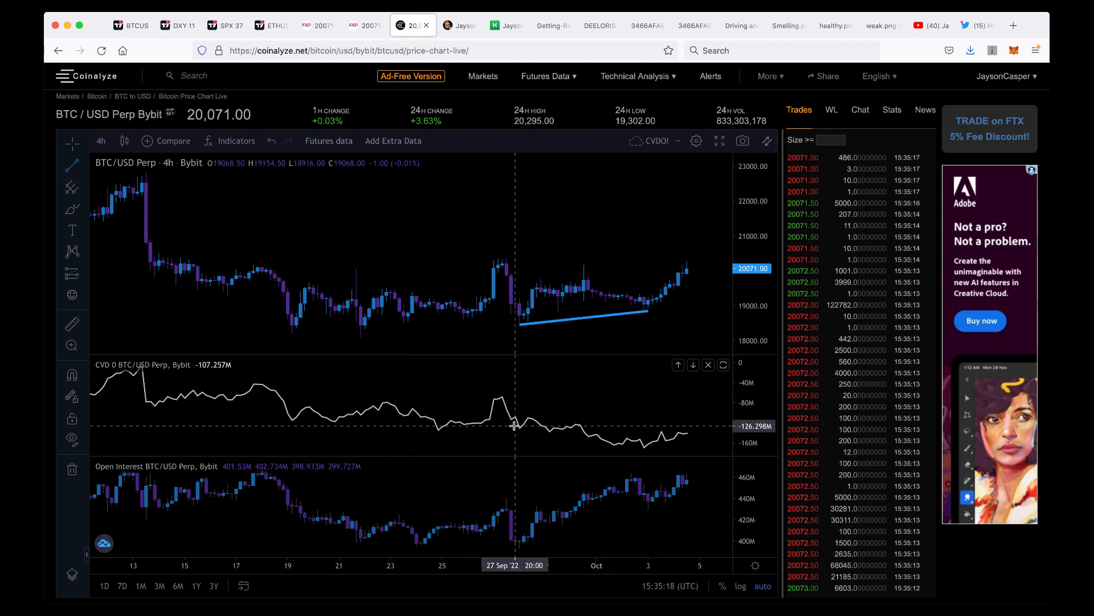
{"action": "left_click_drag", "start_coordinate": [516, 424], "coordinate": [645, 449]}
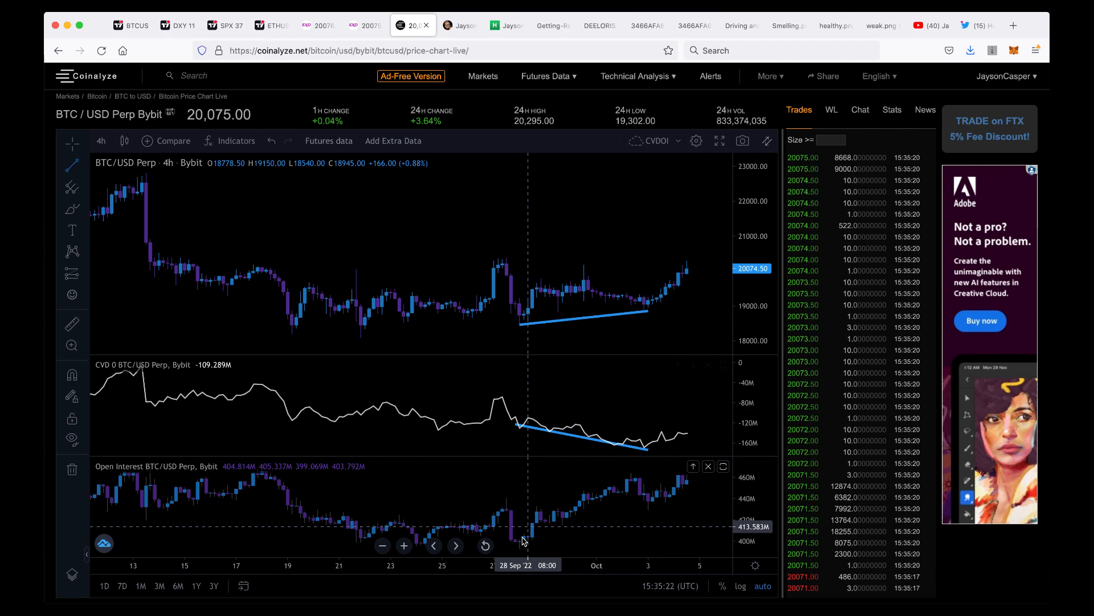
{"action": "left_click_drag", "start_coordinate": [523, 540], "coordinate": [640, 493]}
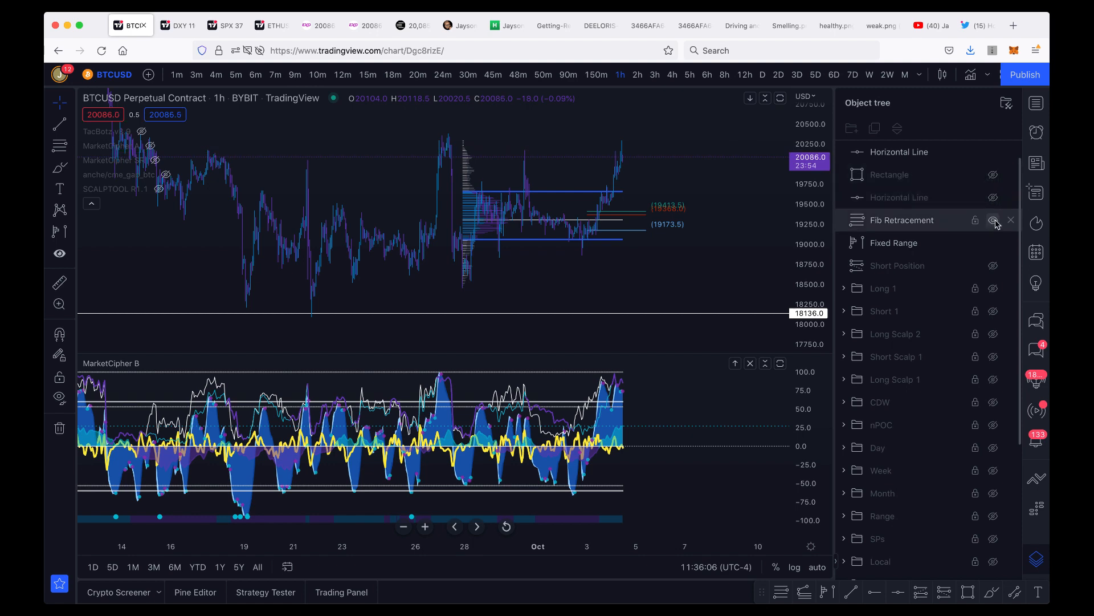
Hide the Fibonacci and volume profile drawings and show BTCUSD on weekly, then daily candles.
{"action": "left_click", "coordinate": [993, 220]}
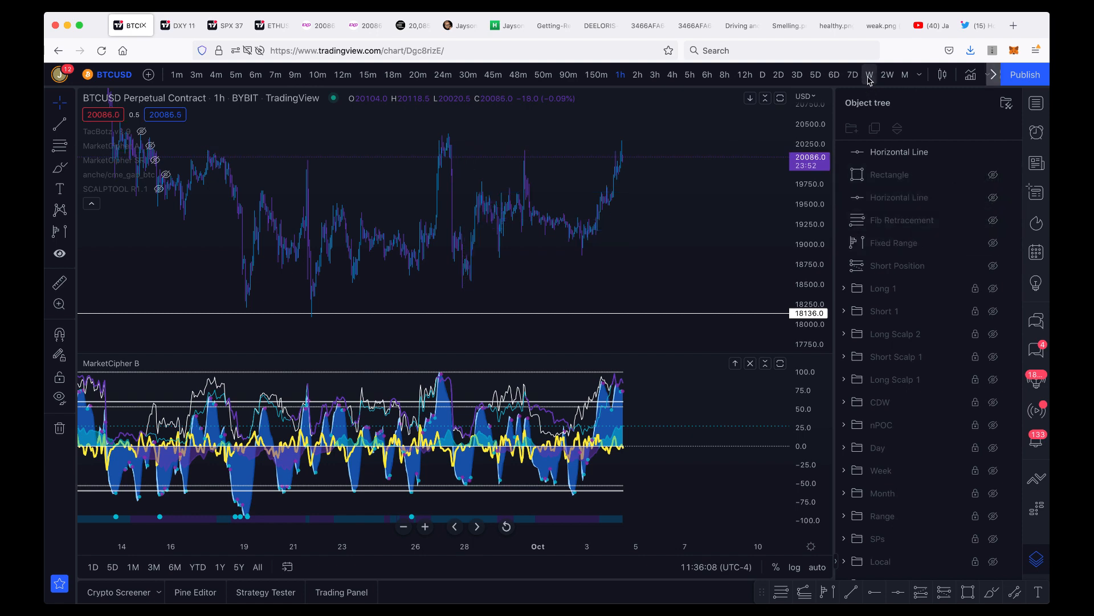
{"action": "left_click", "coordinate": [870, 75]}
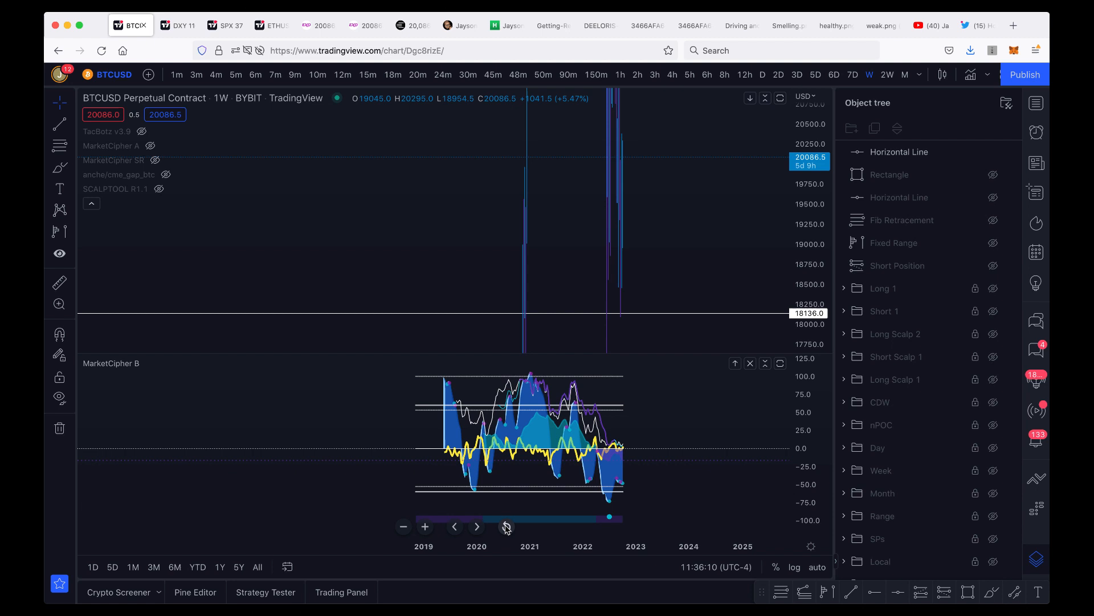
{"action": "left_click", "coordinate": [506, 527]}
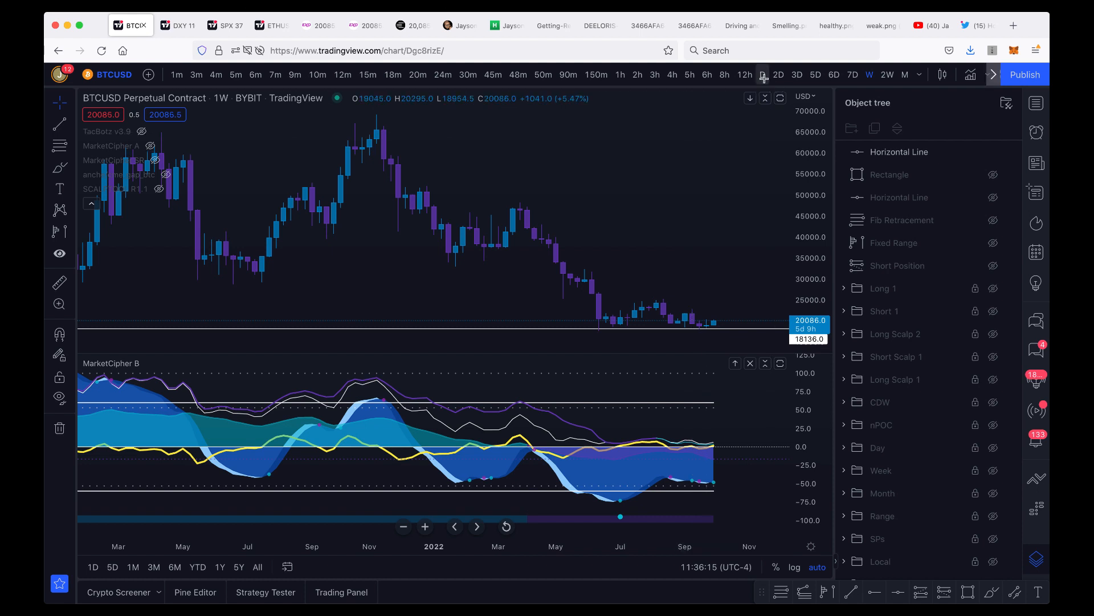
{"action": "left_click", "coordinate": [763, 75]}
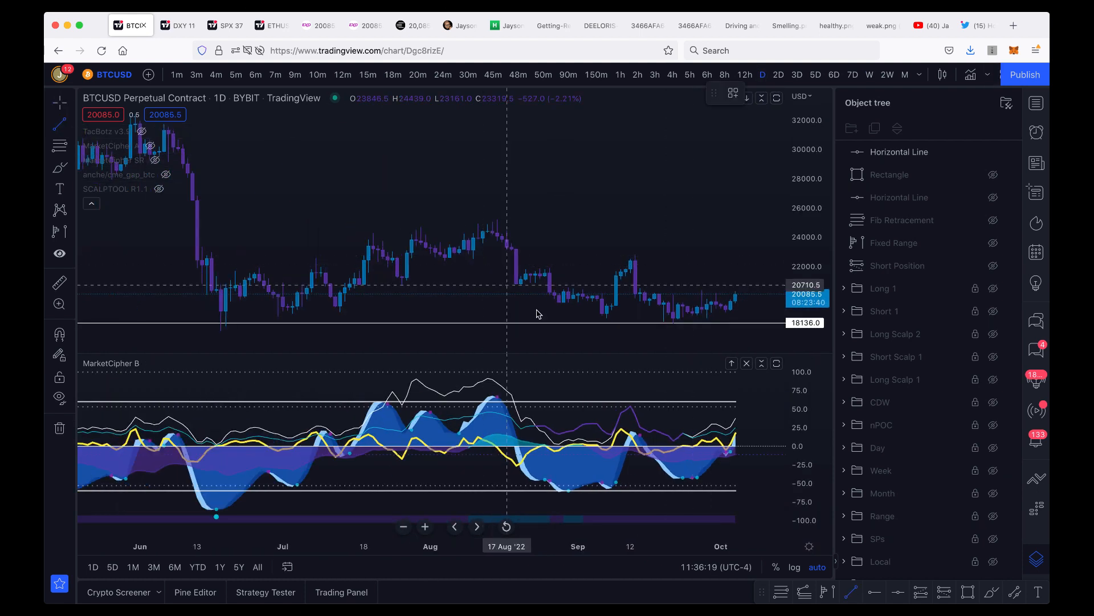
Sketch falling lines across the daily price lows and the lower pane.
{"action": "left_click_drag", "start_coordinate": [602, 312], "coordinate": [675, 323]}
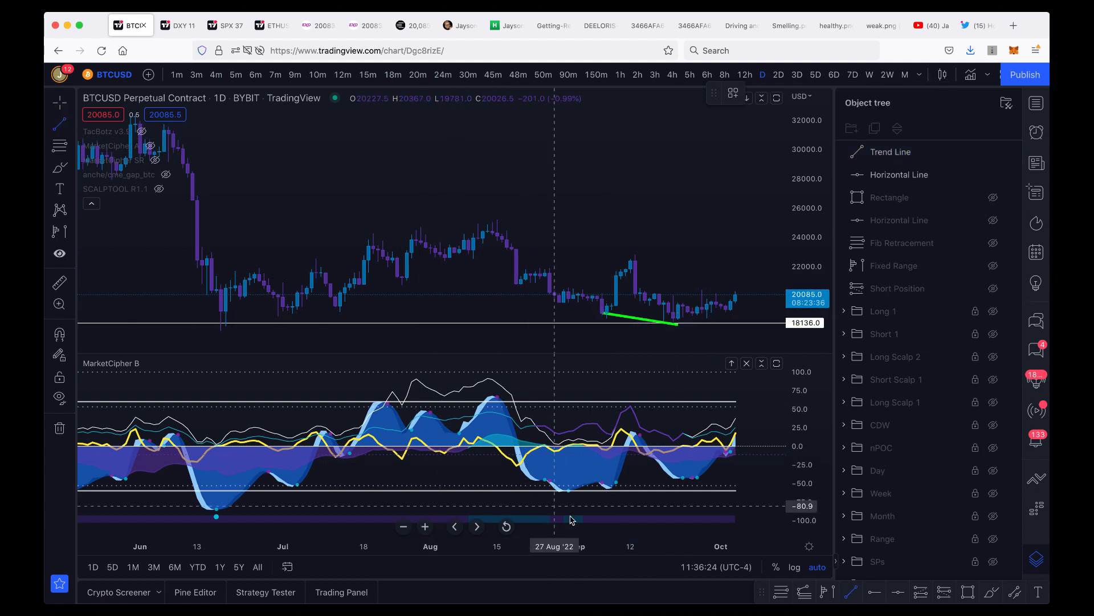
{"action": "left_click_drag", "start_coordinate": [562, 487], "coordinate": [701, 474]}
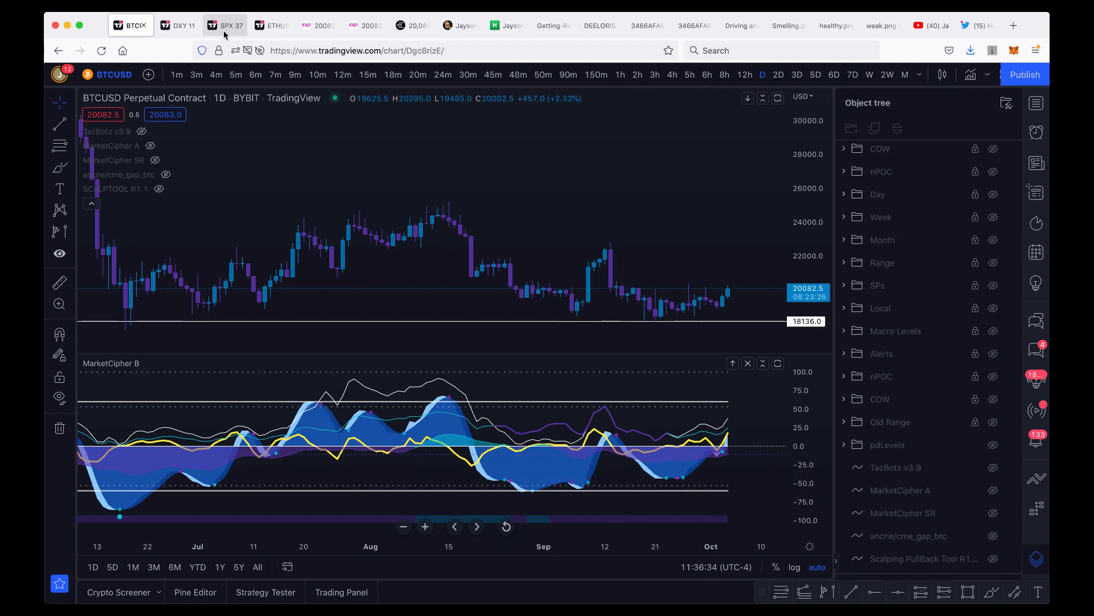
Check the S&P 500 chart on daily candles, then return to BTCUSD.
{"action": "left_click", "coordinate": [225, 25]}
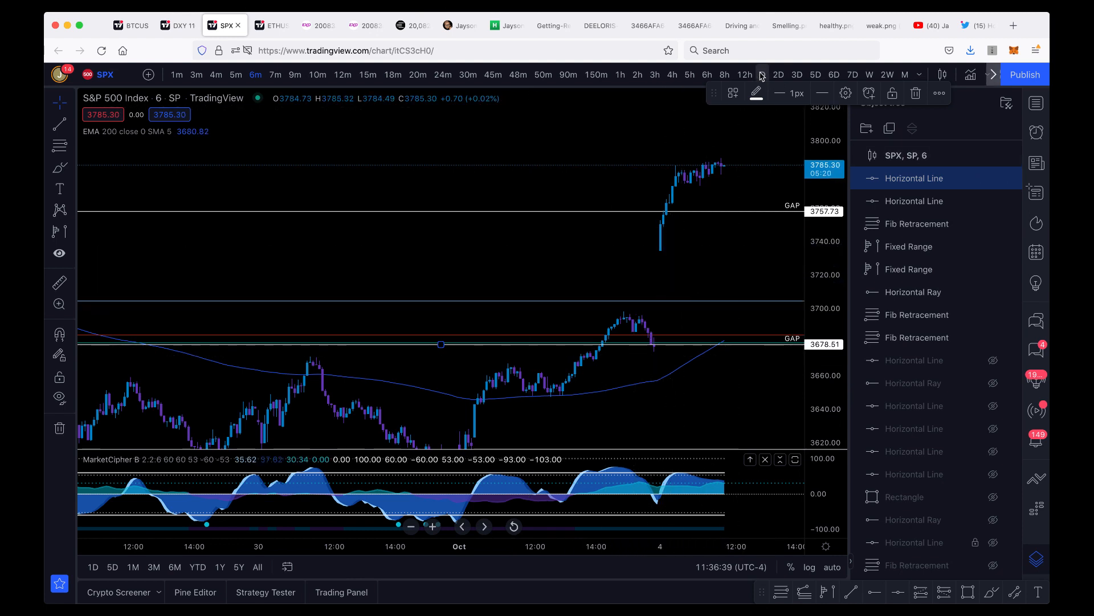
{"action": "left_click", "coordinate": [761, 75]}
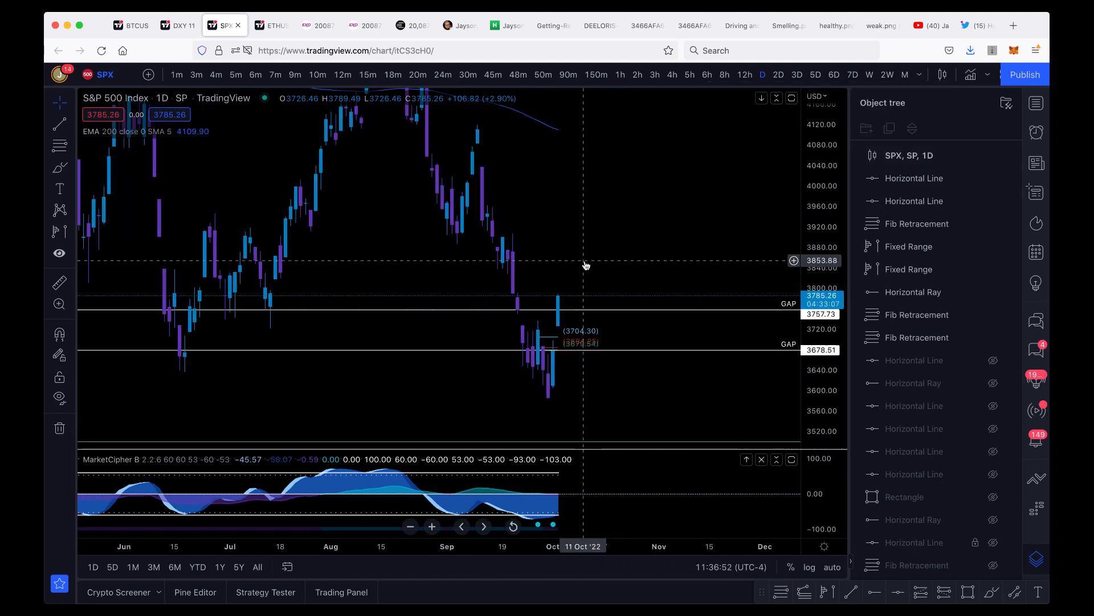
{"action": "mouse_move", "coordinate": [555, 520]}
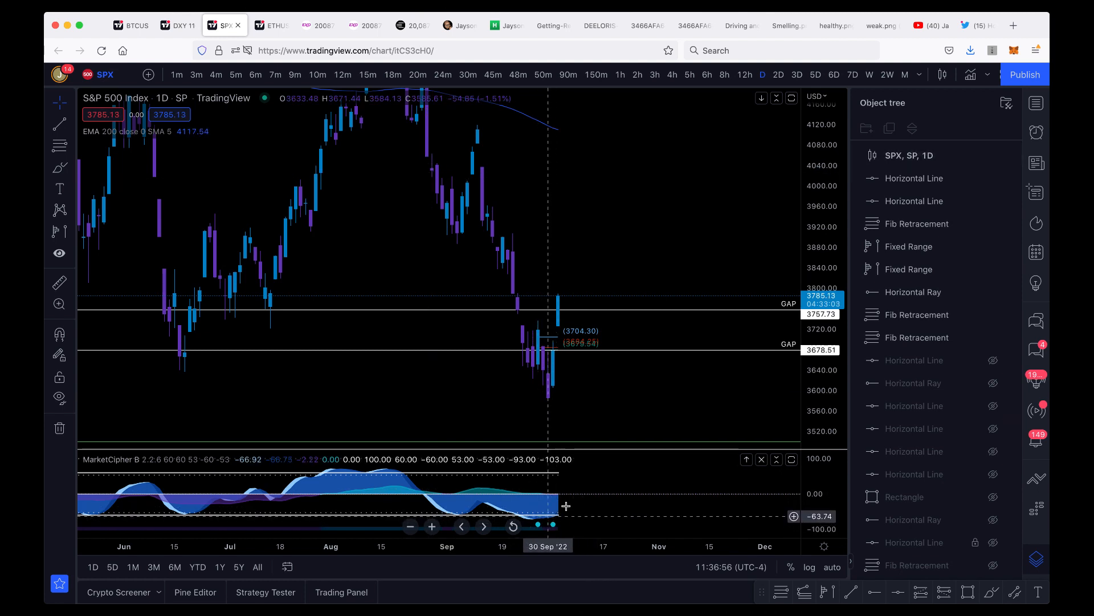
{"action": "left_click", "coordinate": [130, 25]}
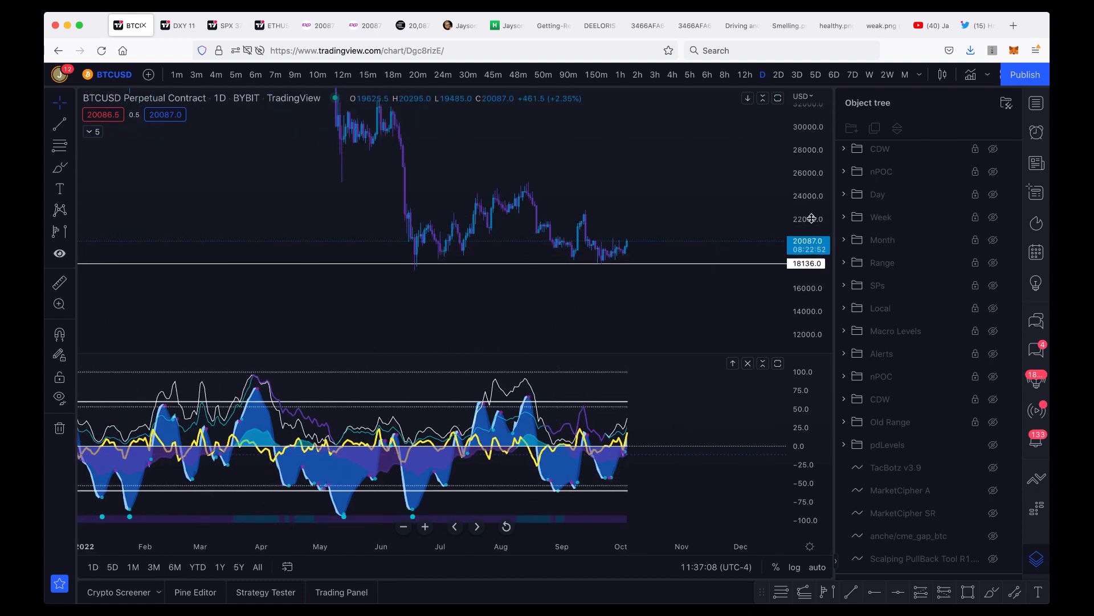
Extend the green resistance box back to mid-July and fit its height to the zone.
{"action": "left_click", "coordinate": [843, 148]}
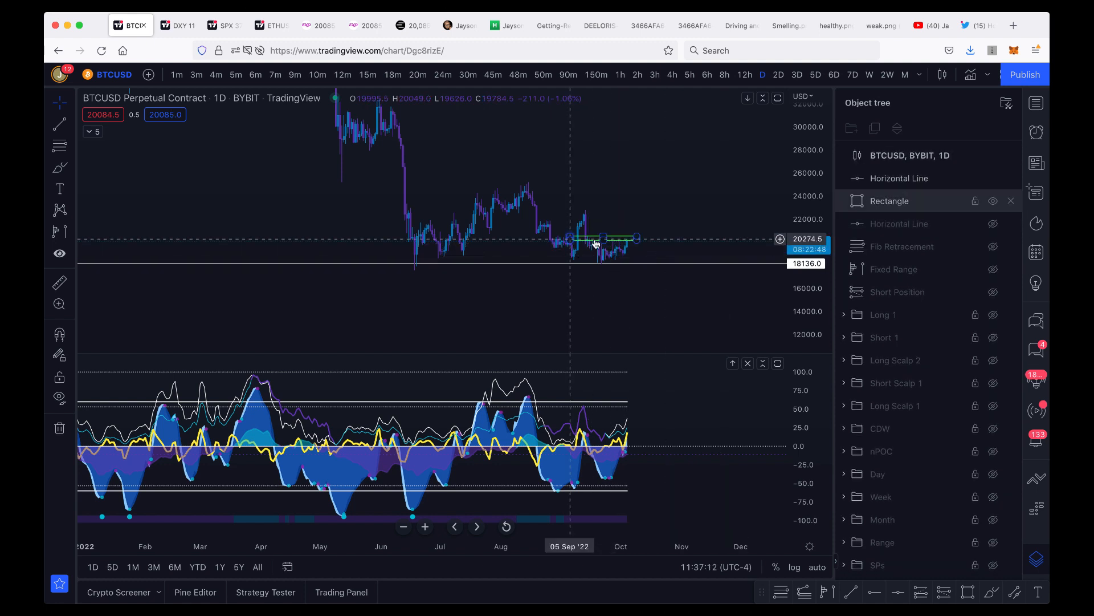
{"action": "left_click_drag", "start_coordinate": [569, 238], "coordinate": [461, 241]}
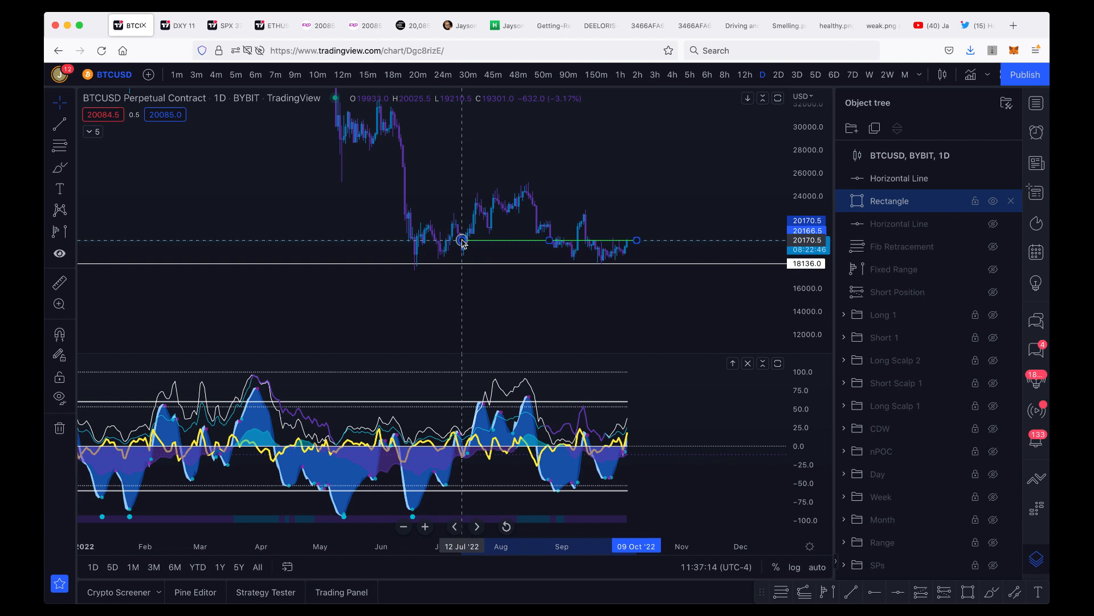
{"action": "left_click_drag", "start_coordinate": [460, 241], "coordinate": [460, 236]}
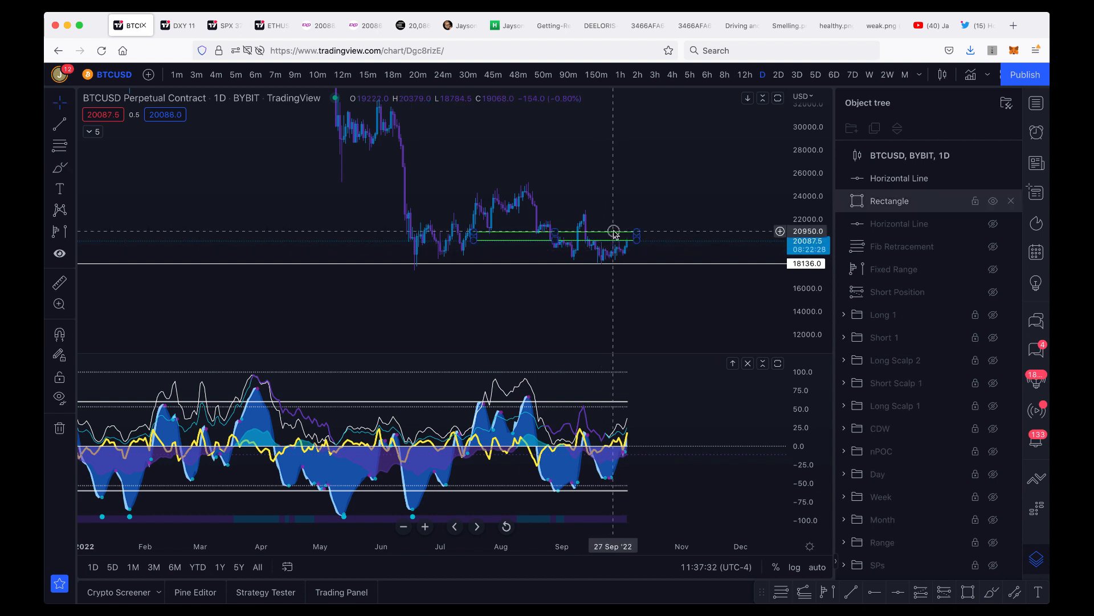
{"action": "left_click", "coordinate": [1010, 201]}
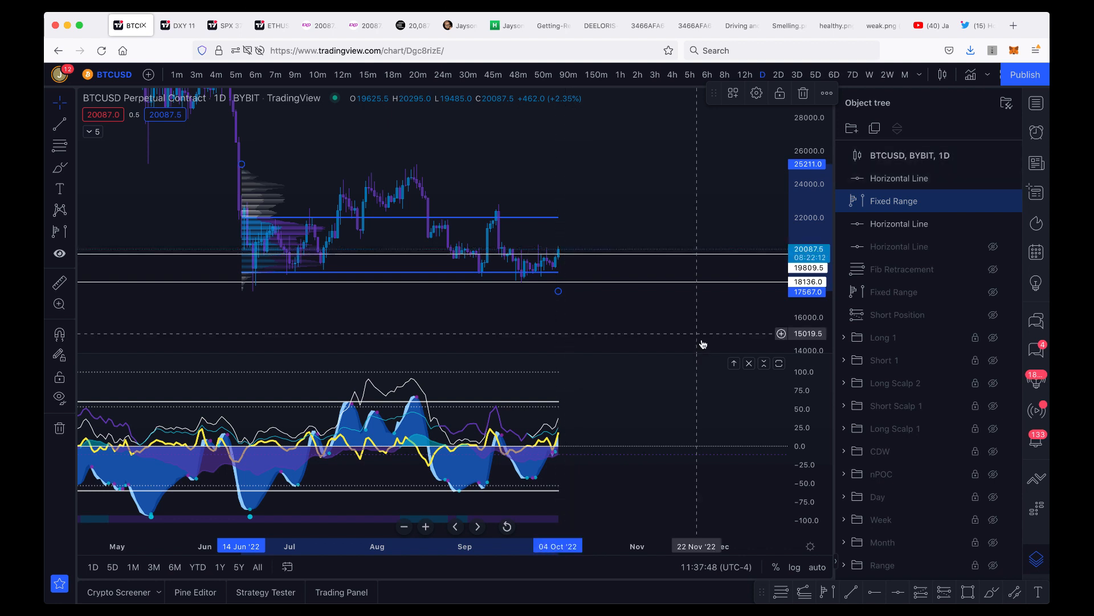
{"action": "mouse_move", "coordinate": [512, 287]}
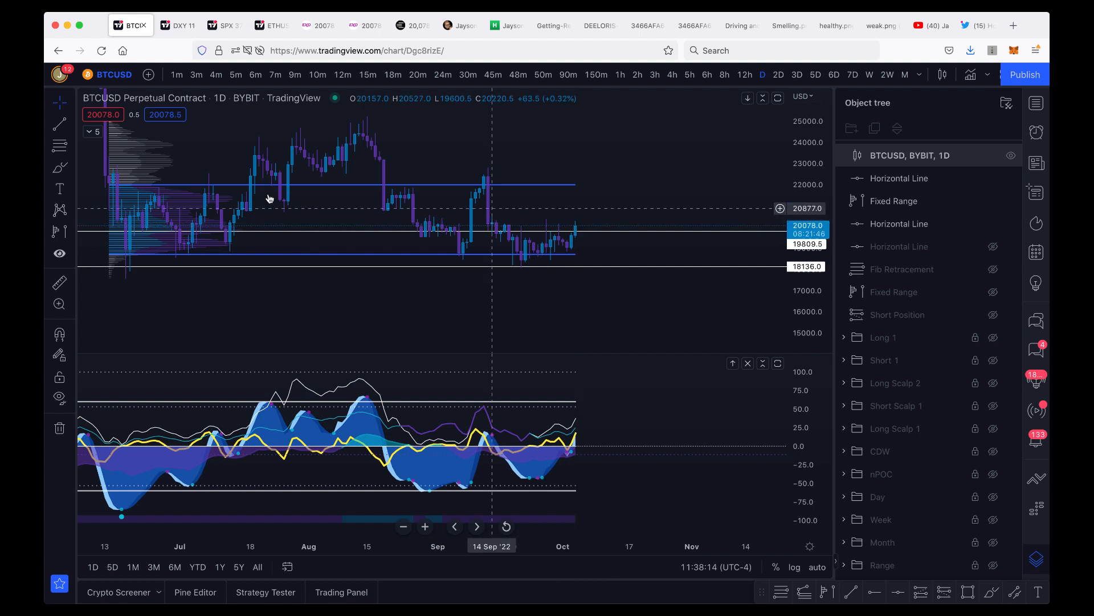
{"action": "mouse_move", "coordinate": [482, 185]}
{"action": "type", "text": "\\"}
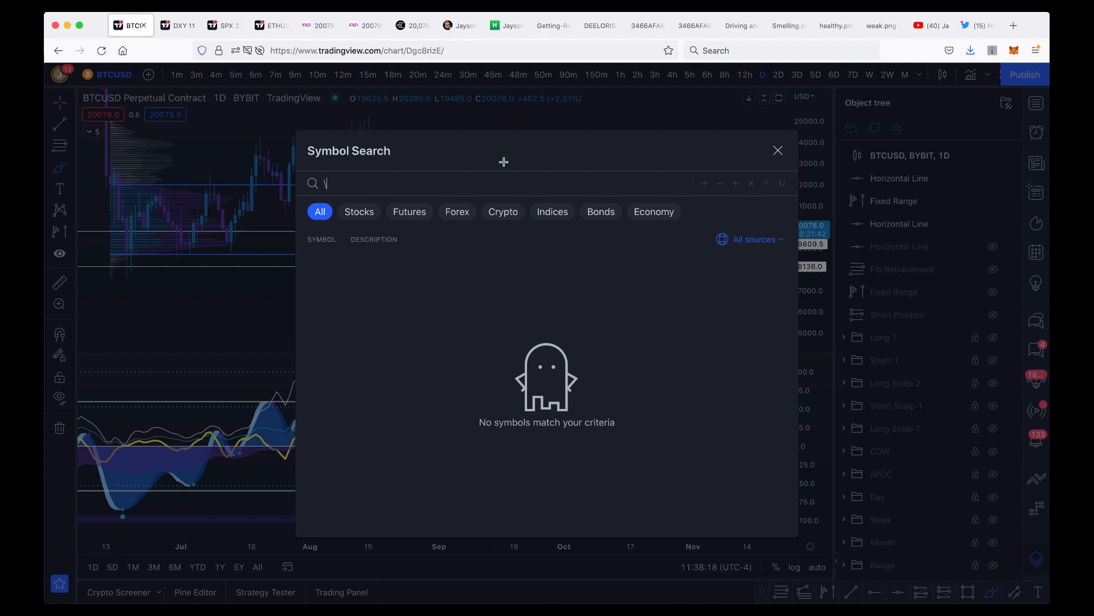
Dismiss Symbol Search, check the saved image tab, and return to the BTCUSD chart tab.
{"action": "left_click", "coordinate": [777, 150]}
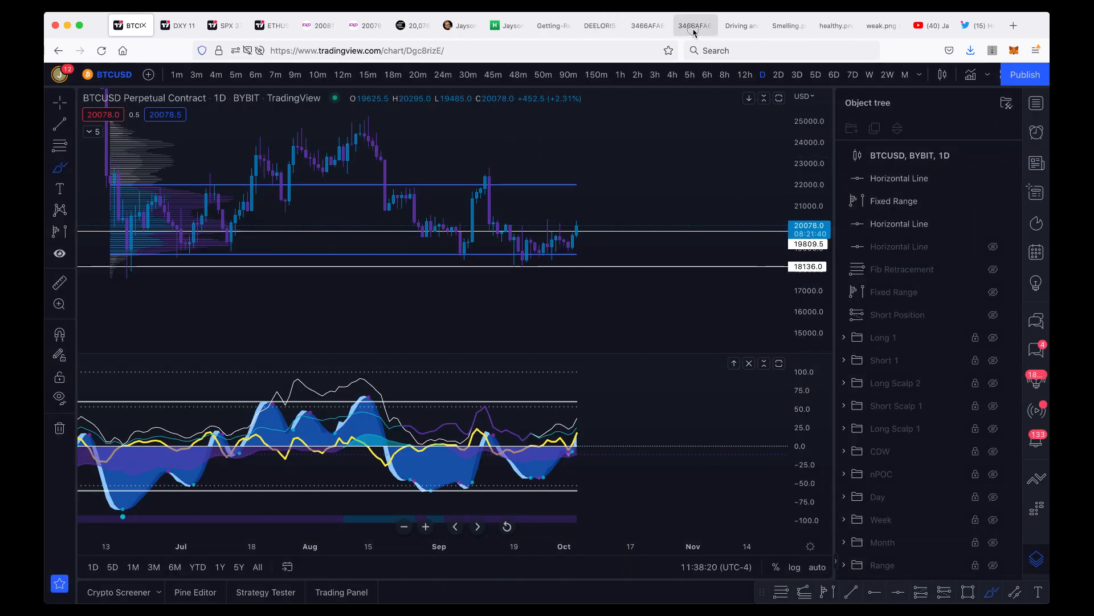
{"action": "left_click", "coordinate": [694, 25]}
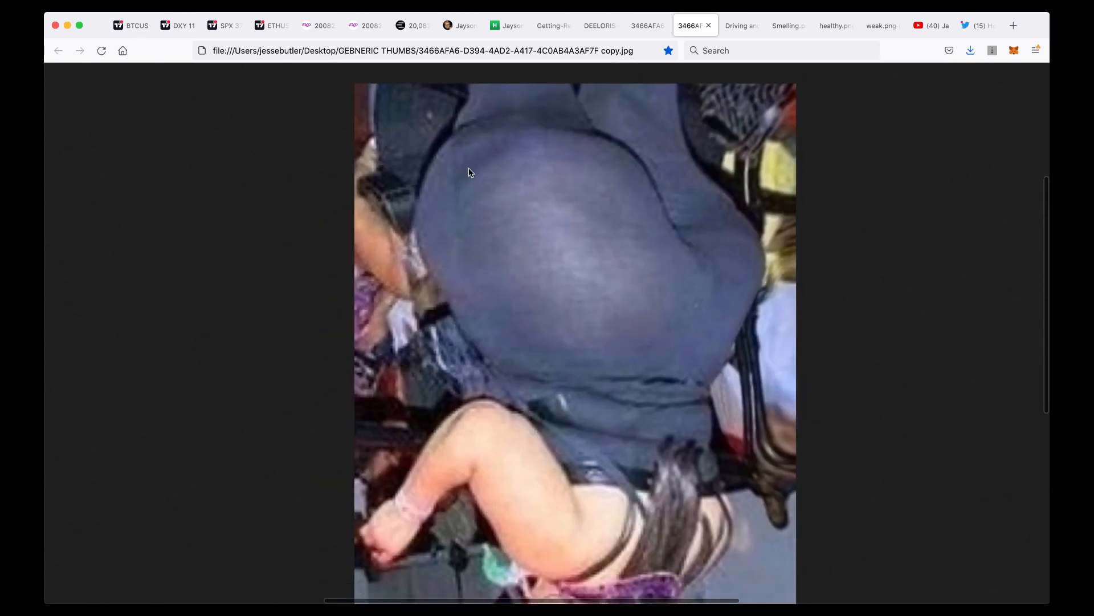
{"action": "left_click", "coordinate": [130, 25]}
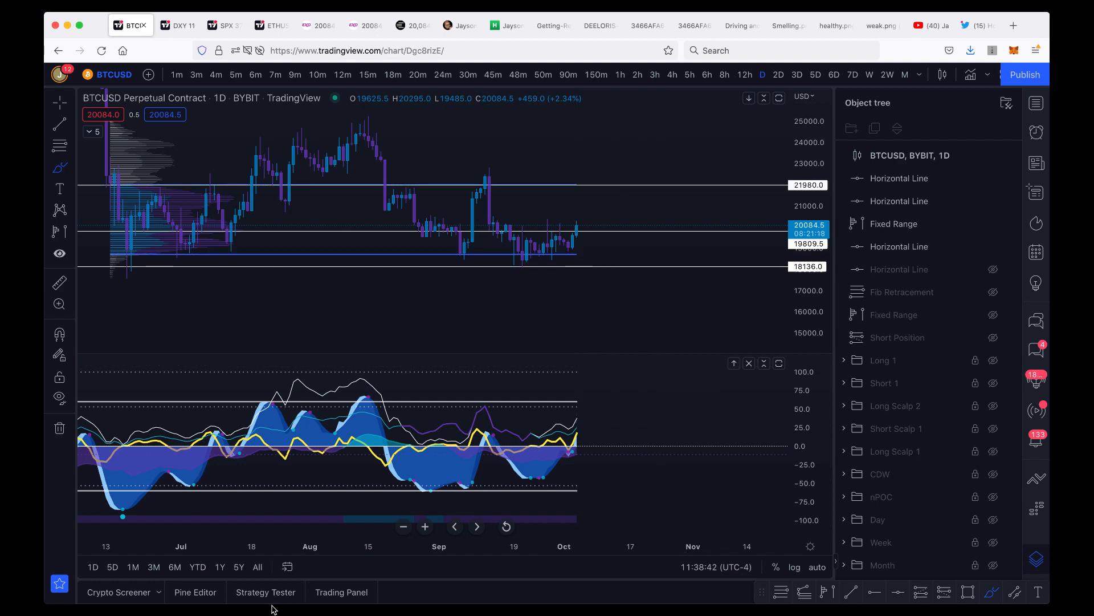
Check the open BTCUSDT long and short positions on Bybit, then switch back to TradingView.
{"action": "left_click", "coordinate": [129, 26]}
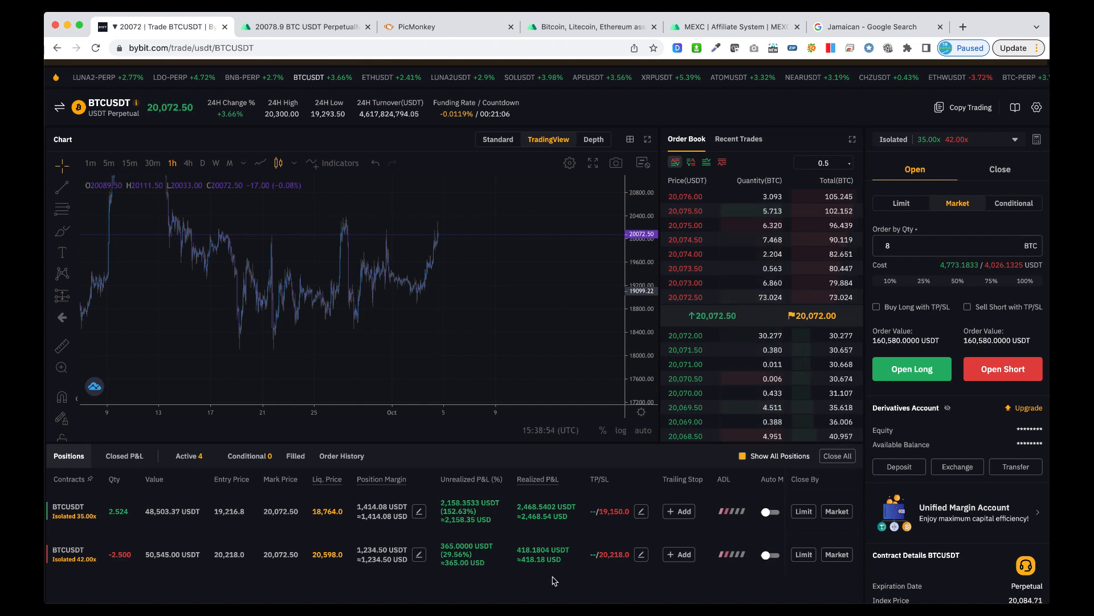
{"action": "left_click", "coordinate": [129, 26]}
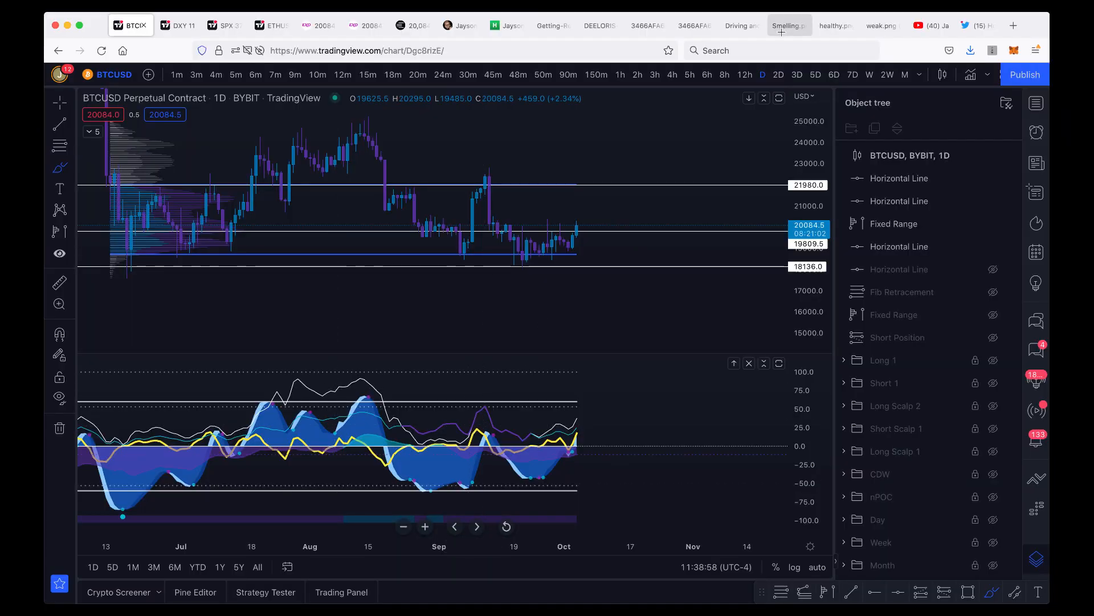
Flip the BTCUSD chart through 4-hour and 1-hour candles, then back to daily.
{"action": "left_click", "coordinate": [654, 75]}
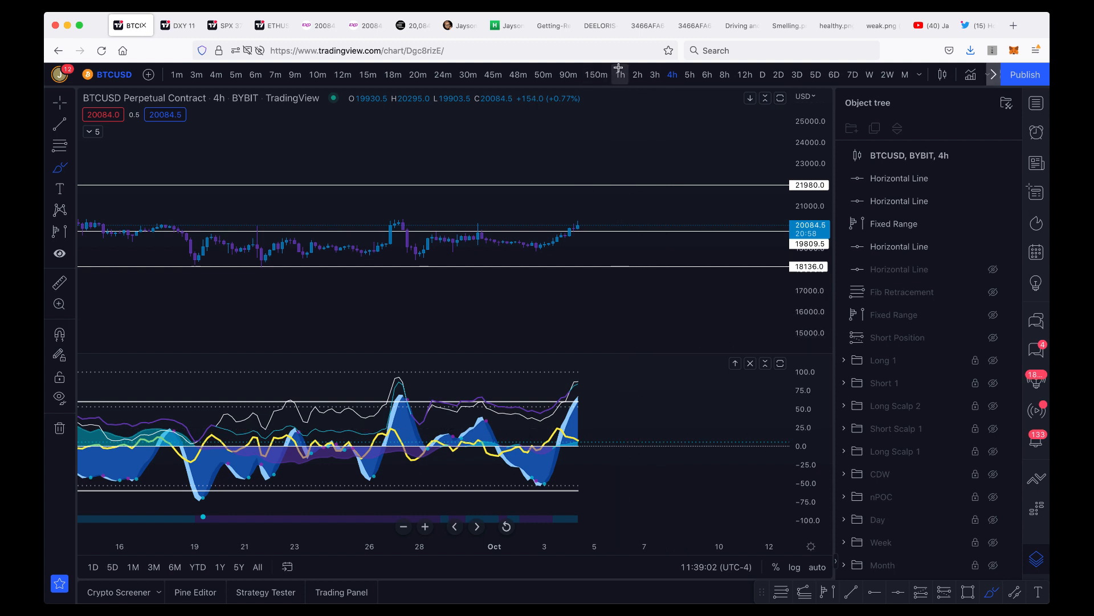
{"action": "left_click", "coordinate": [619, 75]}
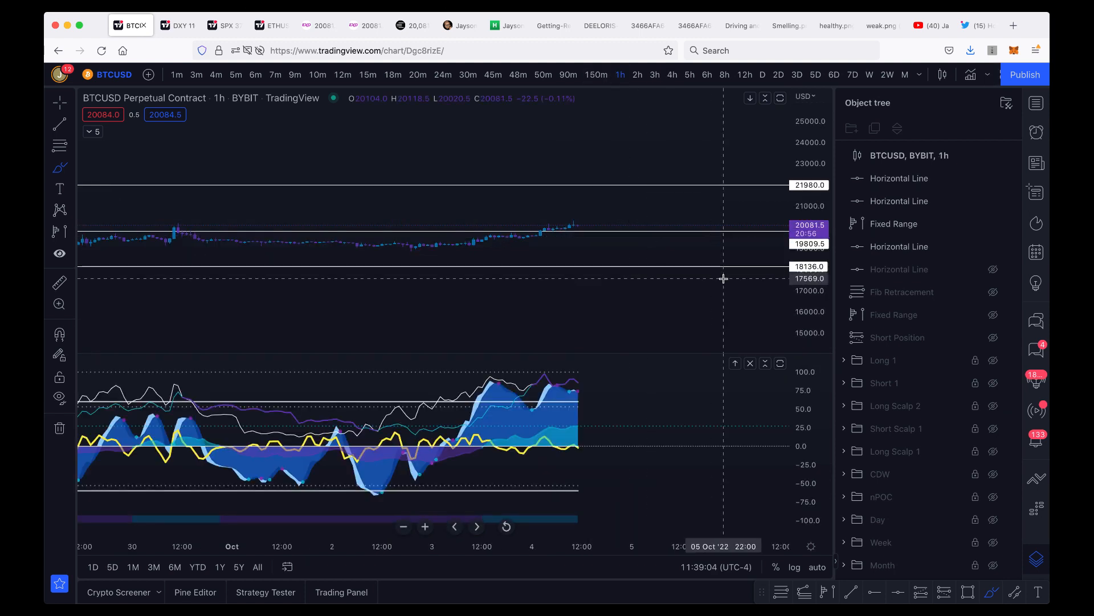
{"action": "mouse_move", "coordinate": [602, 408]}
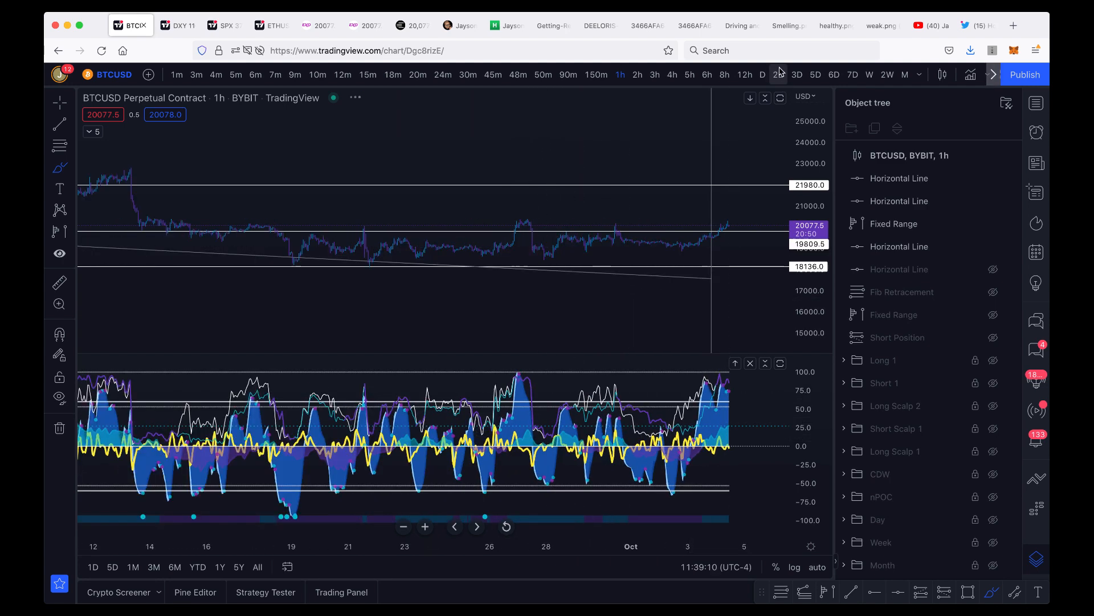
{"action": "left_click", "coordinate": [763, 75]}
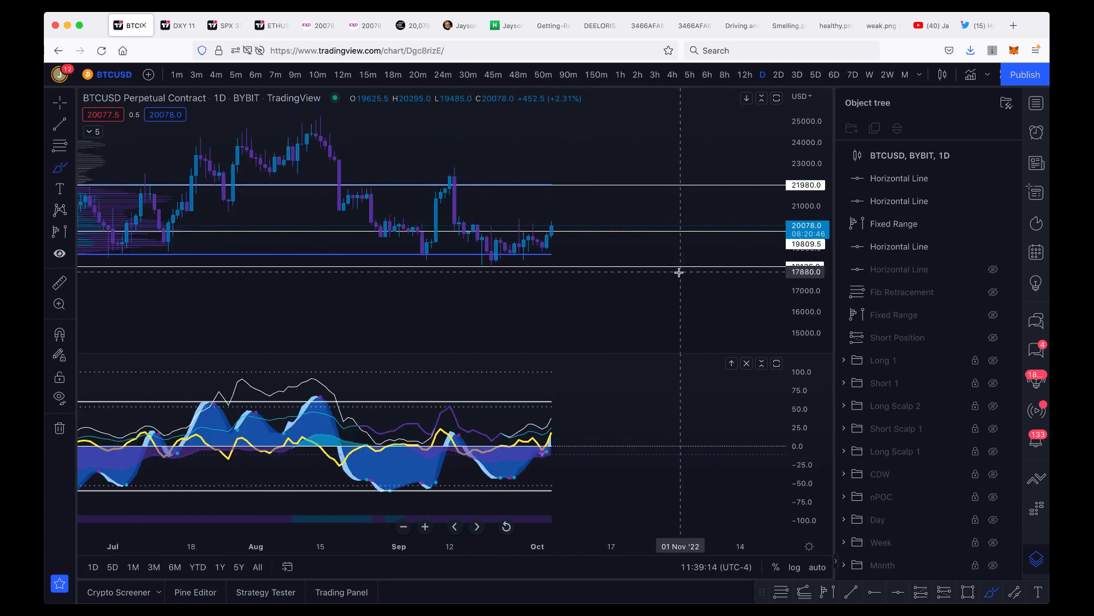
{"action": "mouse_move", "coordinate": [433, 262]}
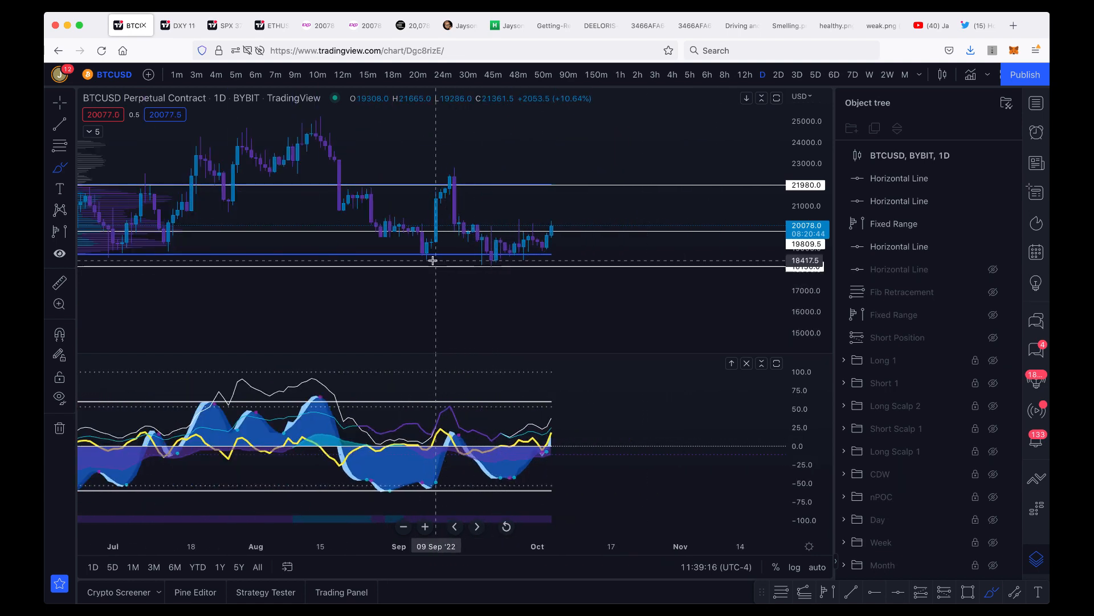
{"action": "mouse_move", "coordinate": [418, 287]}
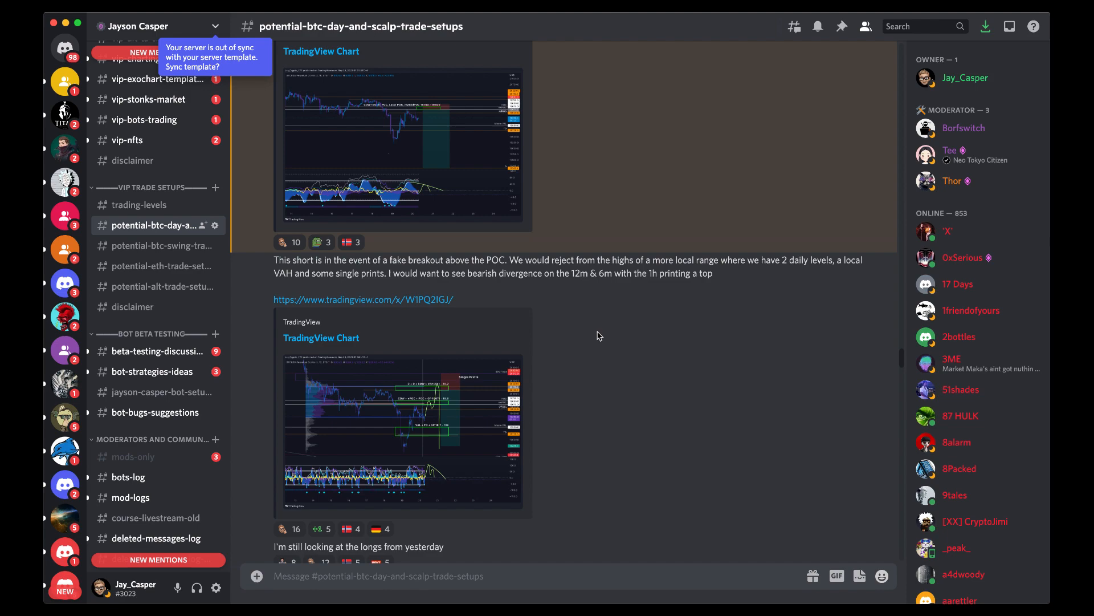
Browse earlier BTC short-setup posts in the Discord channel and return to the TradingView chart.
{"action": "scroll", "scroll_direction": "down", "scroll_amount": 3}
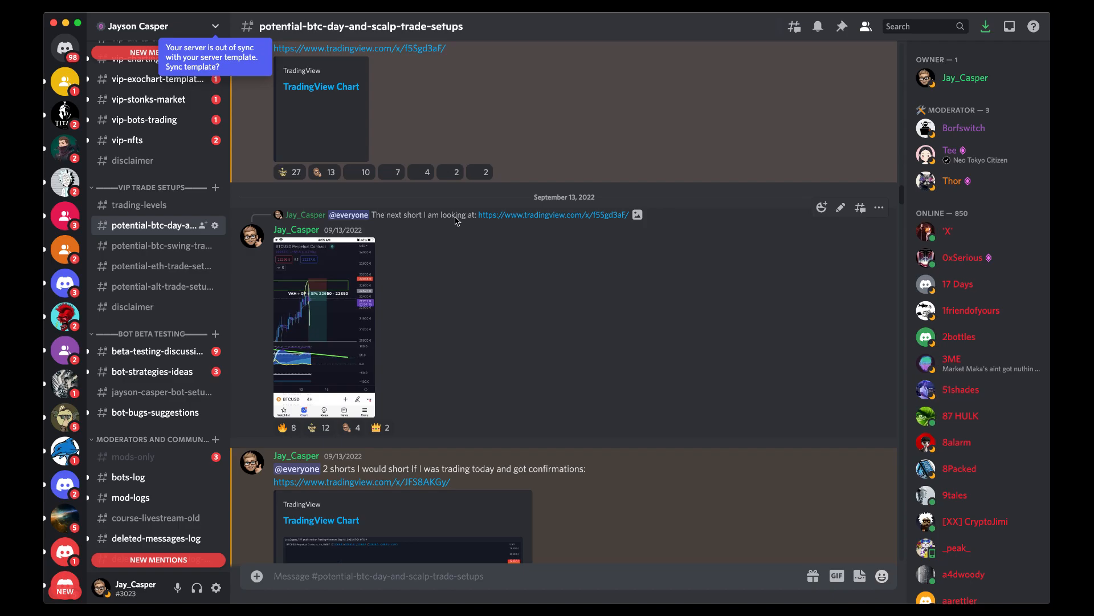
{"action": "left_click", "coordinate": [325, 318]}
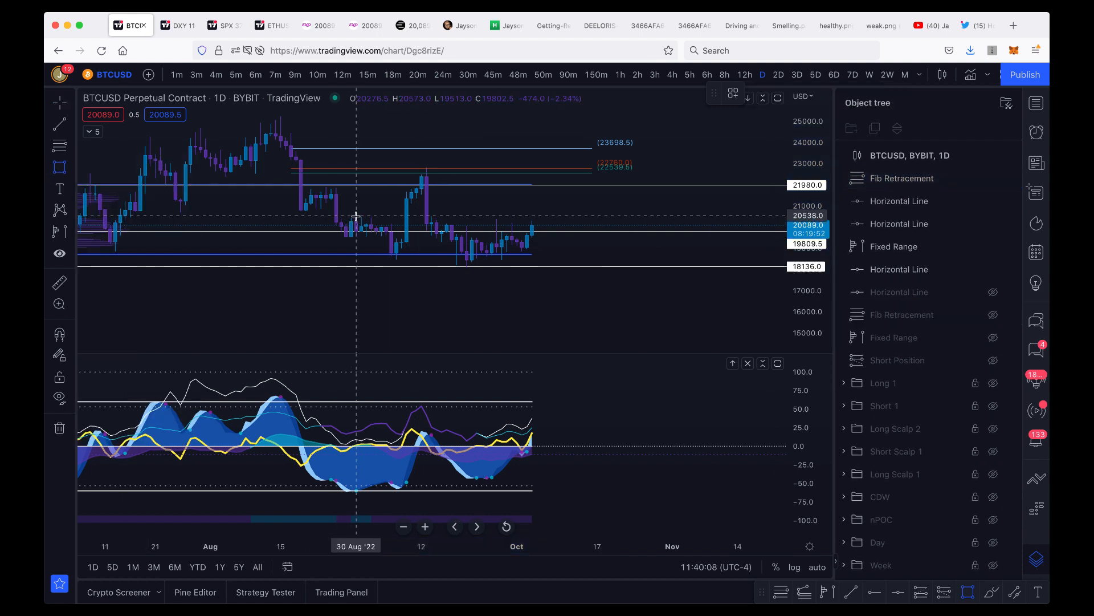
Draw a green resistance box over September's highs near 20,500 on the daily chart.
{"action": "left_click_drag", "start_coordinate": [355, 216], "coordinate": [596, 222]}
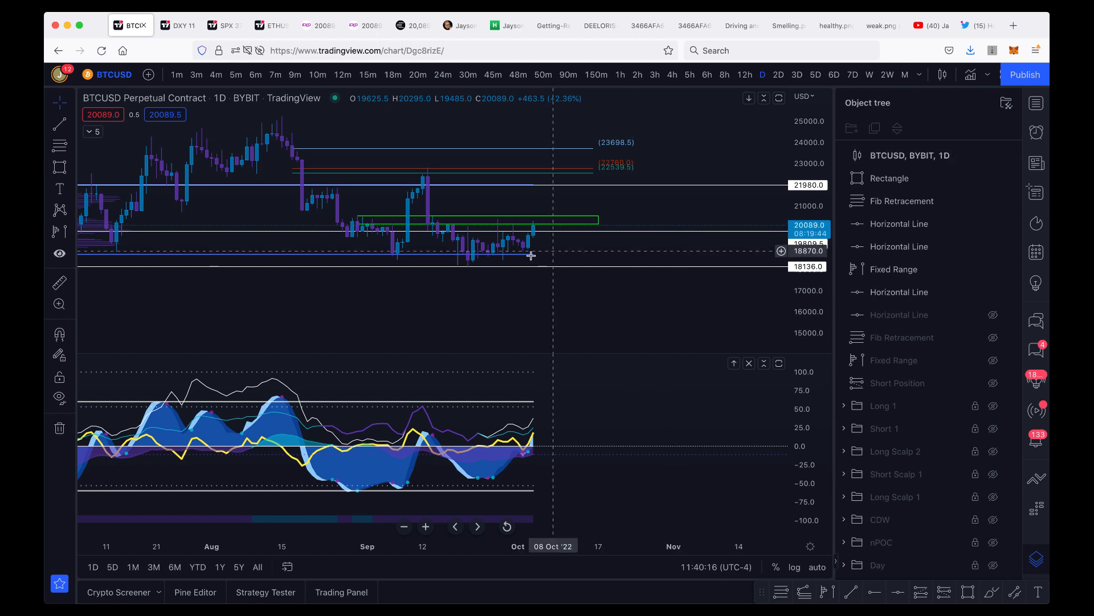
{"action": "left_click", "coordinate": [59, 166]}
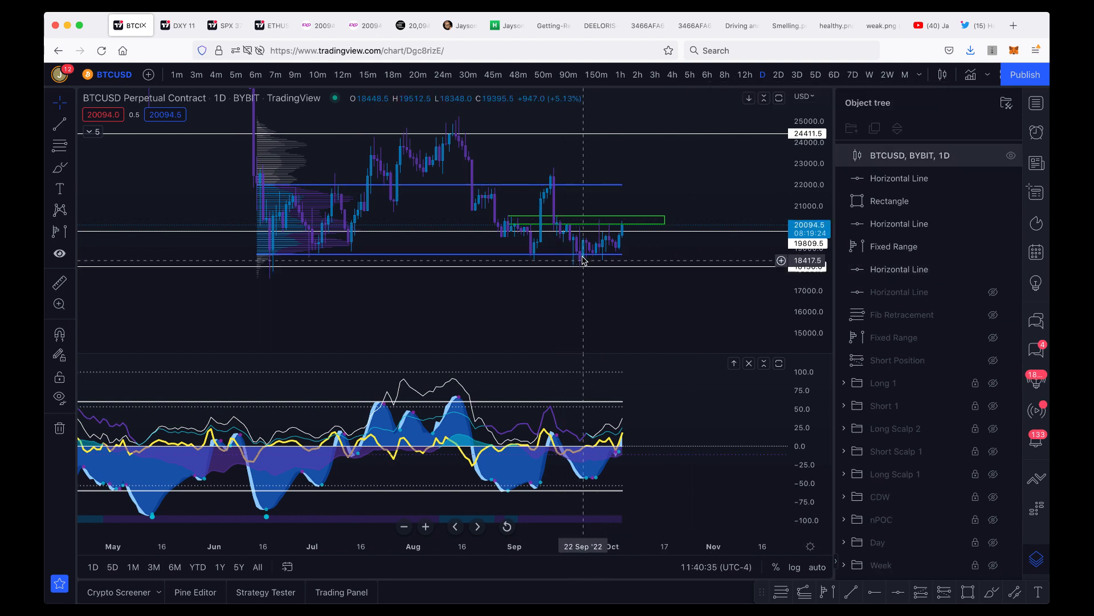
{"action": "mouse_move", "coordinate": [494, 172]}
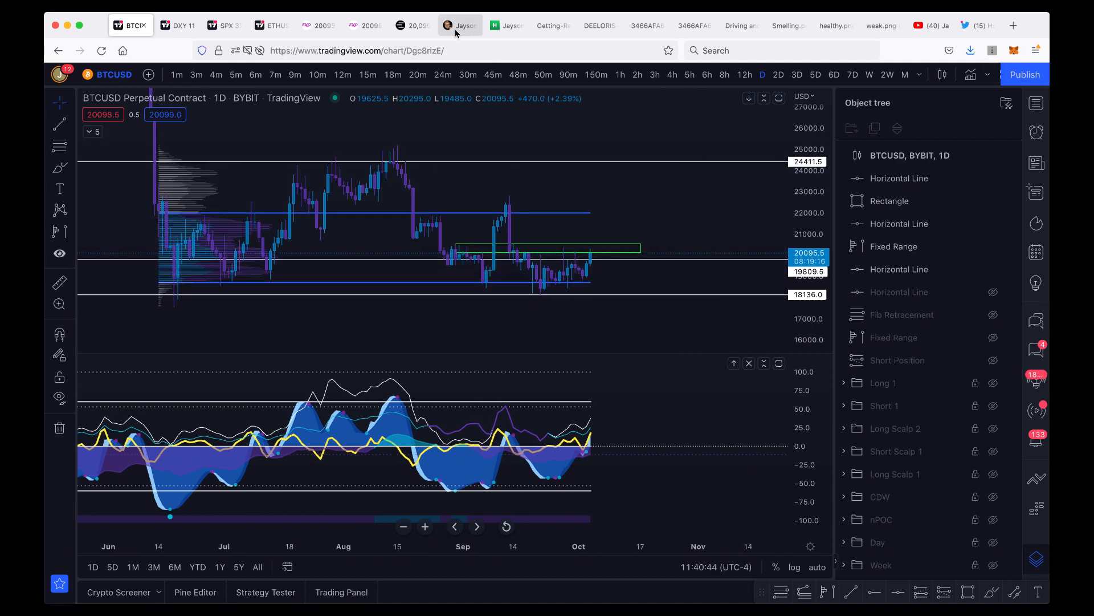
Browse the Jayson Casper course page, then switch to the Coinalyze BTC/USD perpetual chart.
{"action": "left_click", "coordinate": [459, 26]}
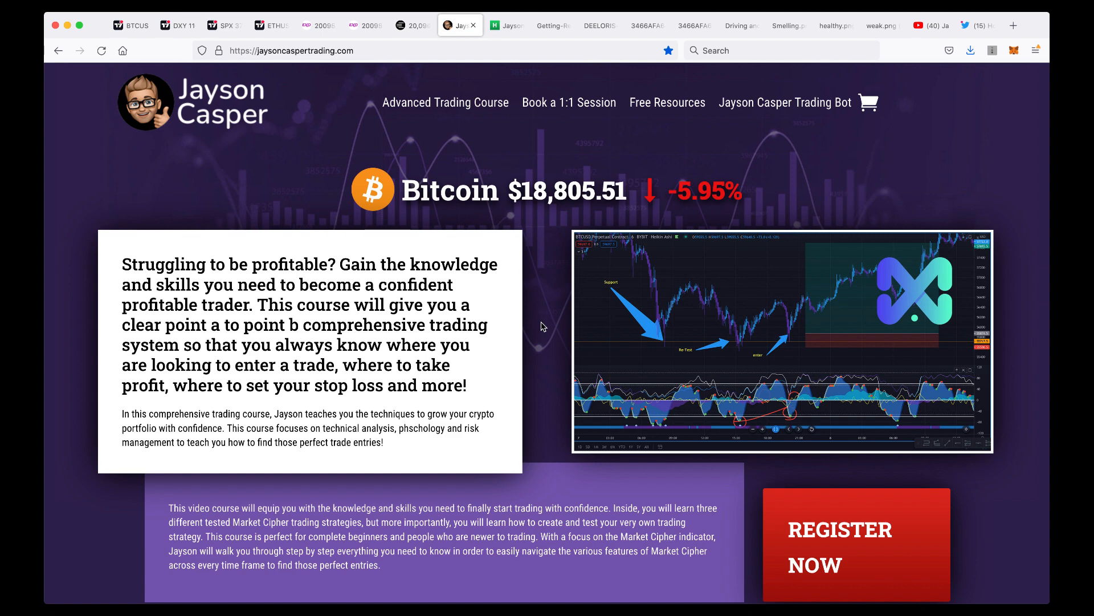
{"action": "mouse_move", "coordinate": [488, 170]}
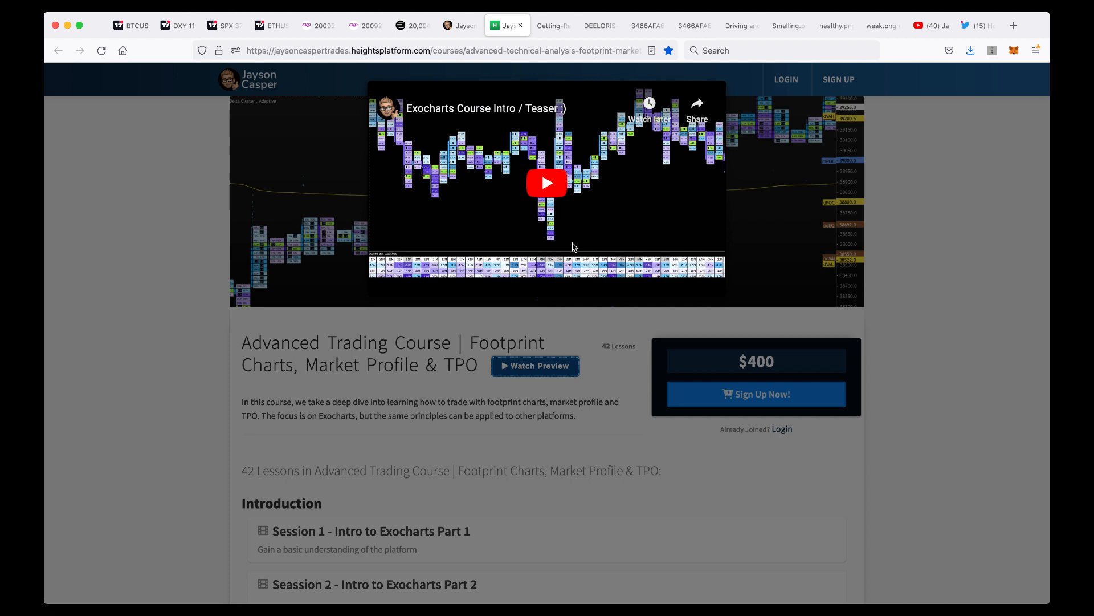
{"action": "mouse_move", "coordinate": [612, 271]}
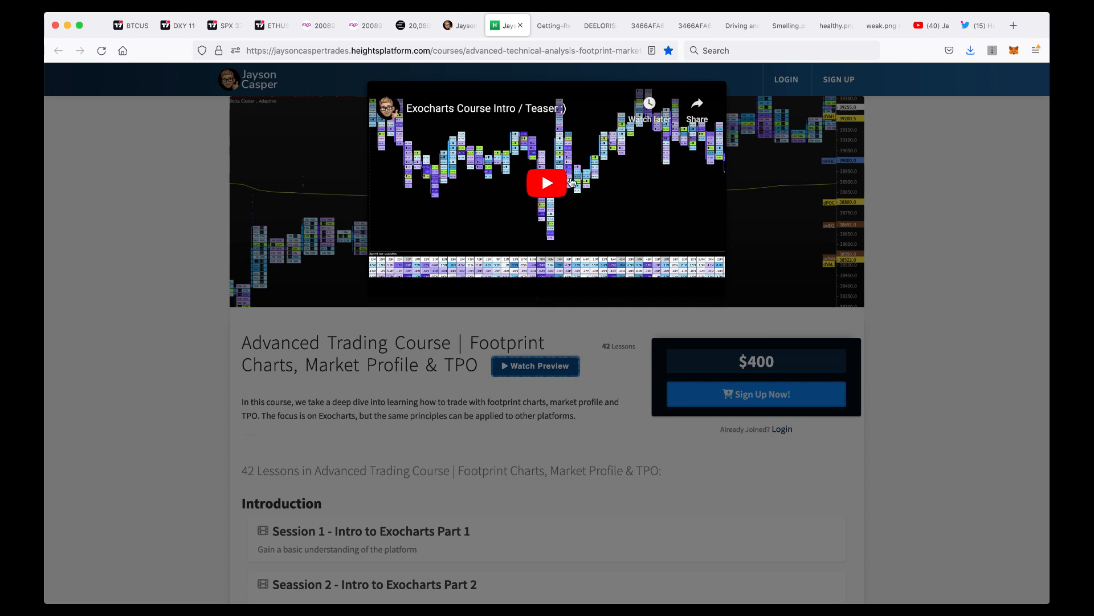
{"action": "left_click", "coordinate": [410, 25]}
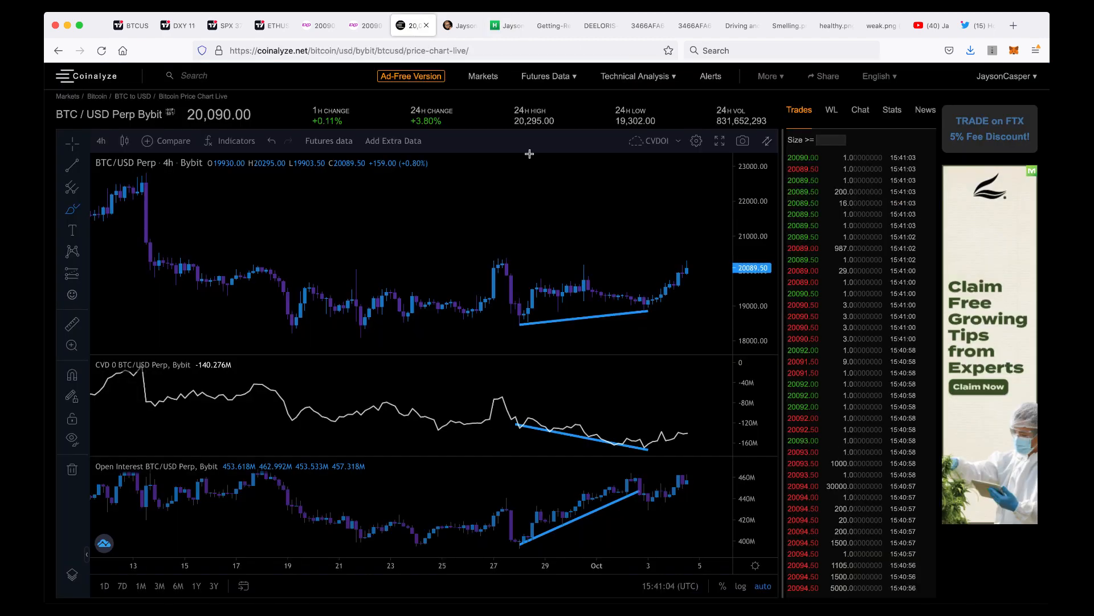